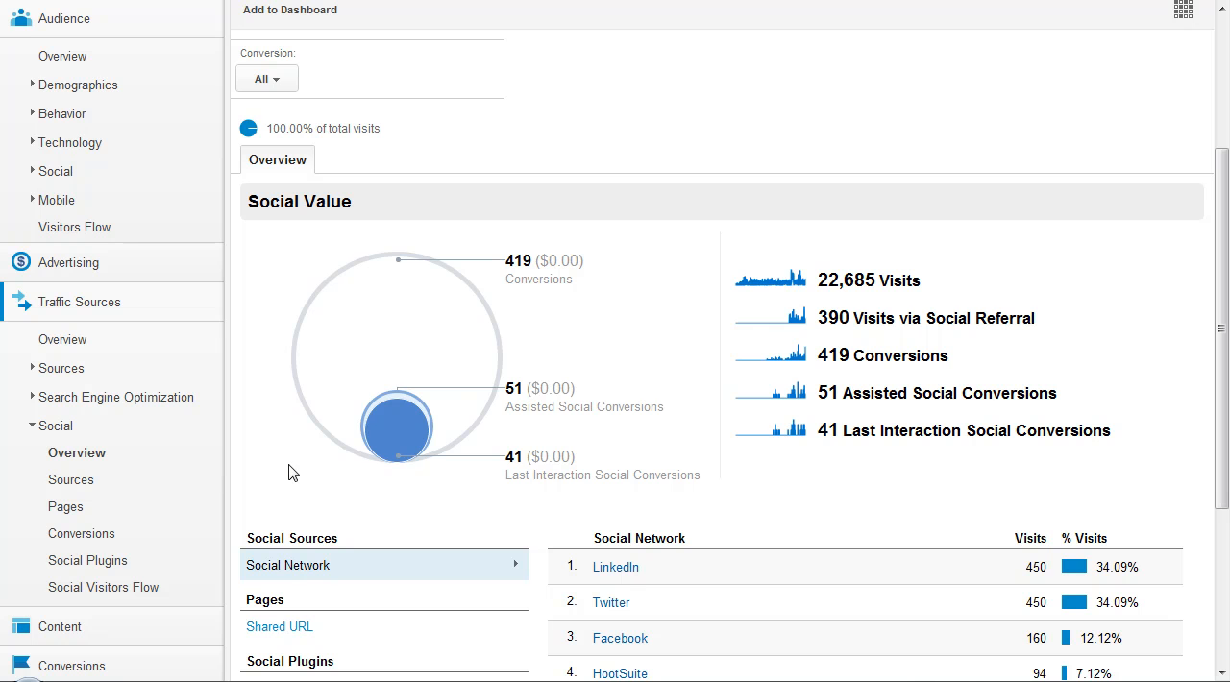
mouse_move(308, 457)
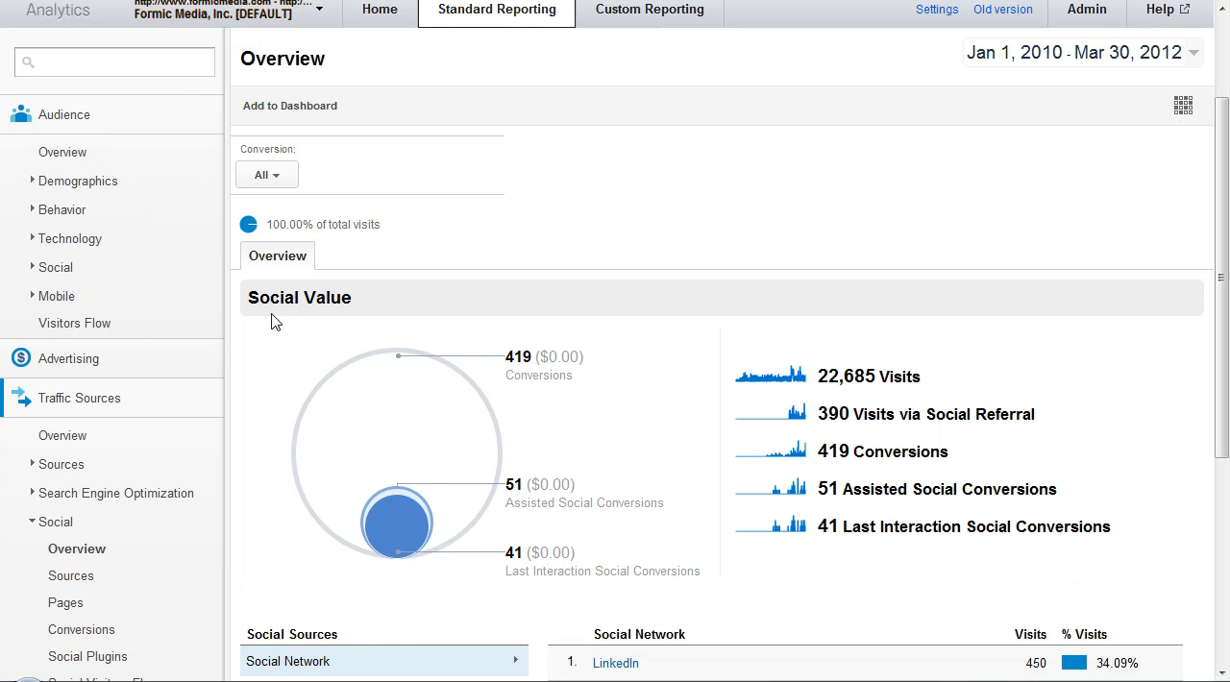
mouse_move(78, 185)
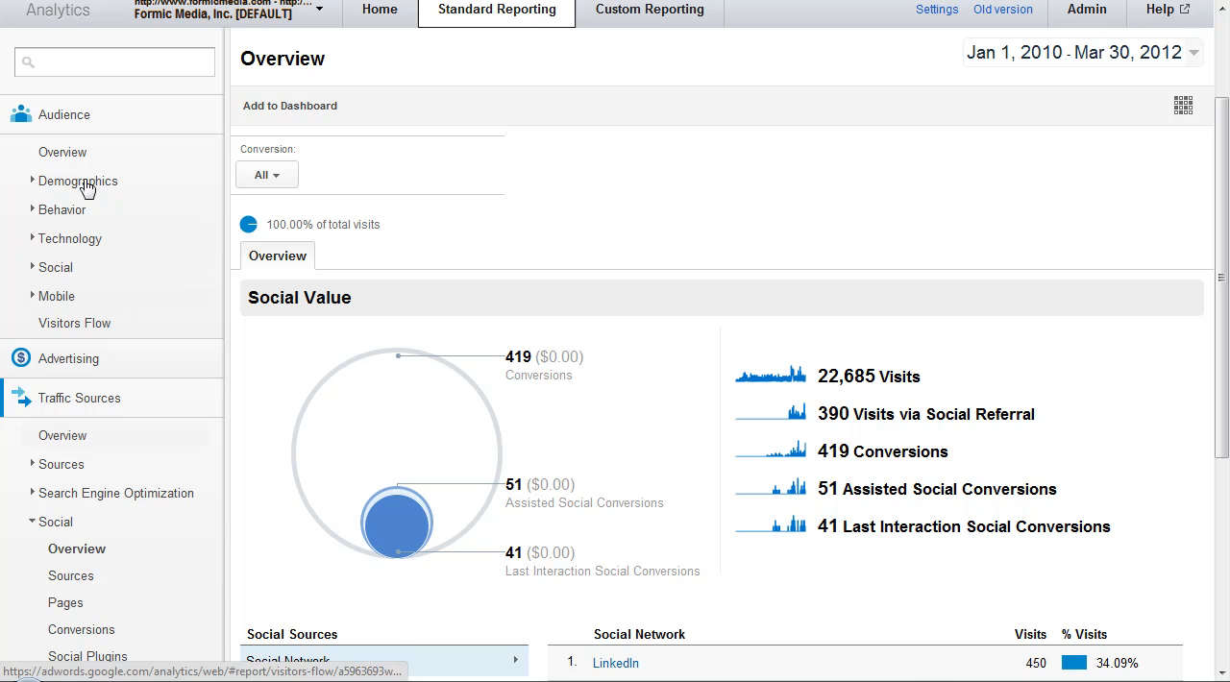
- Reload Social Overview and scroll to the top-10 social network list, LinkedIn to paper.li
scroll(down, 3)
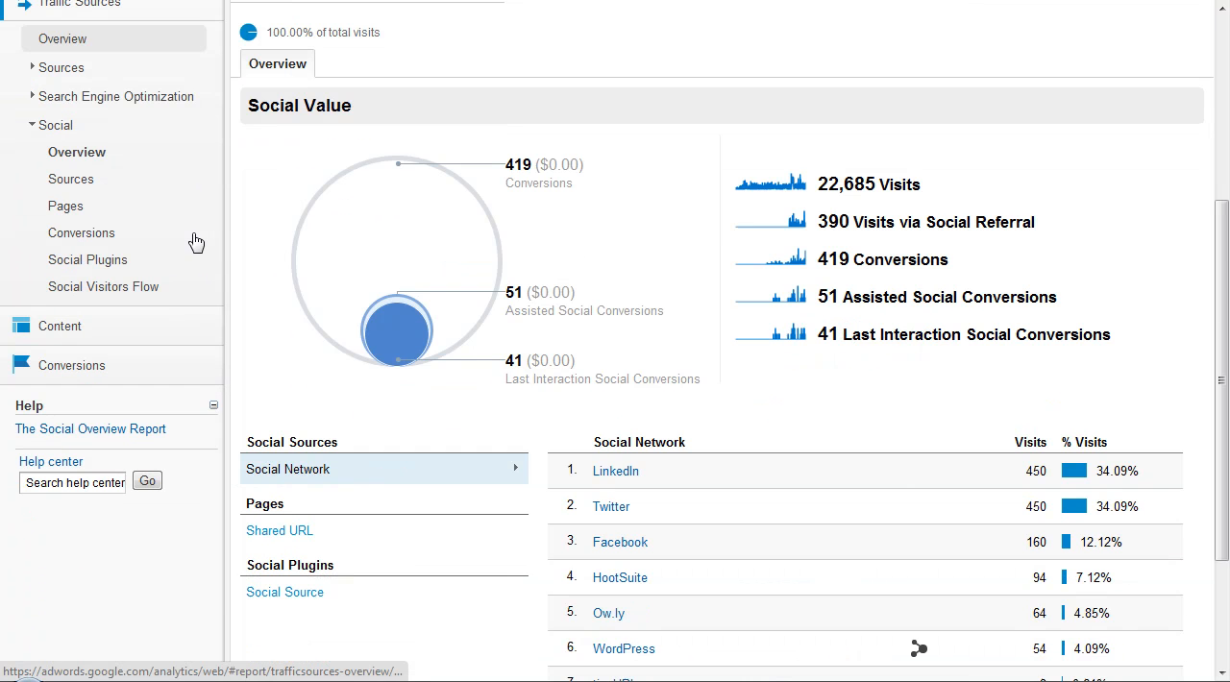
mouse_move(87, 17)
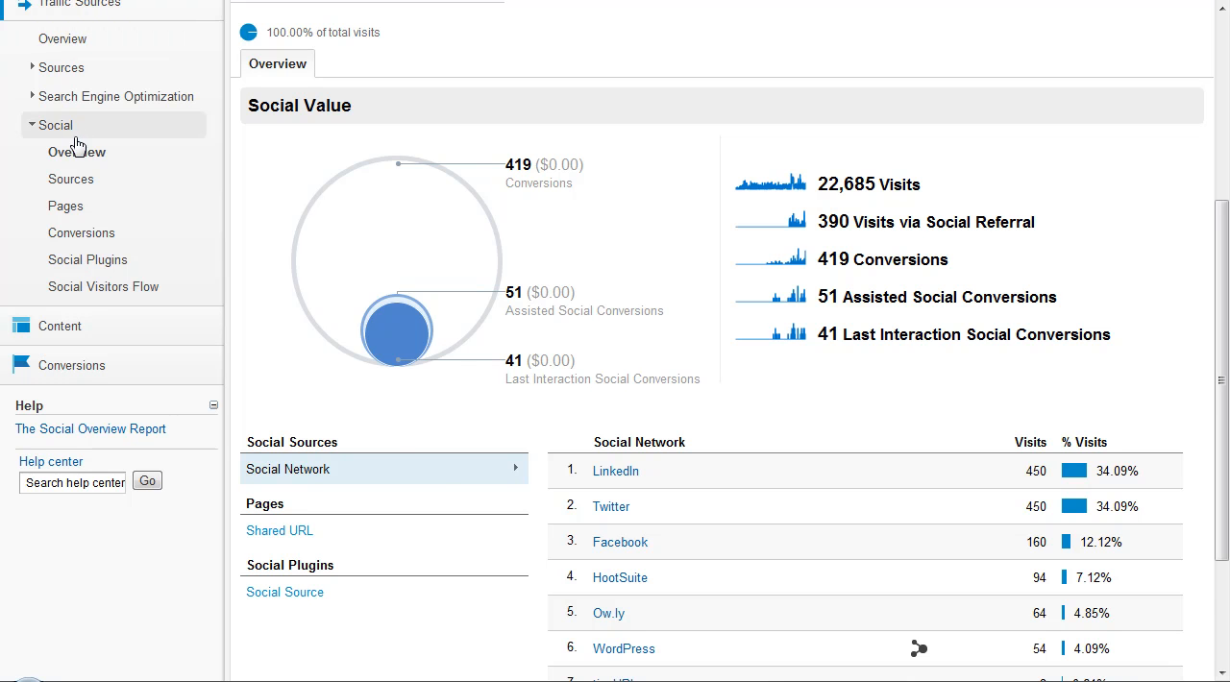
click(55, 124)
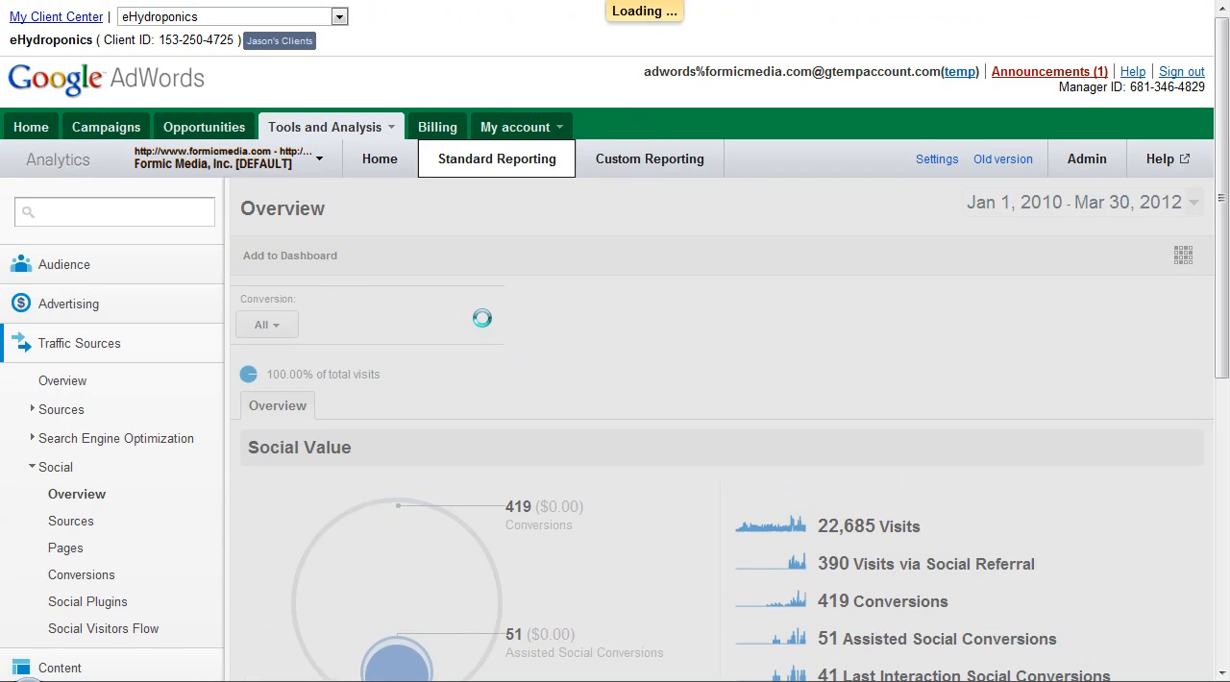
scroll(down, 3)
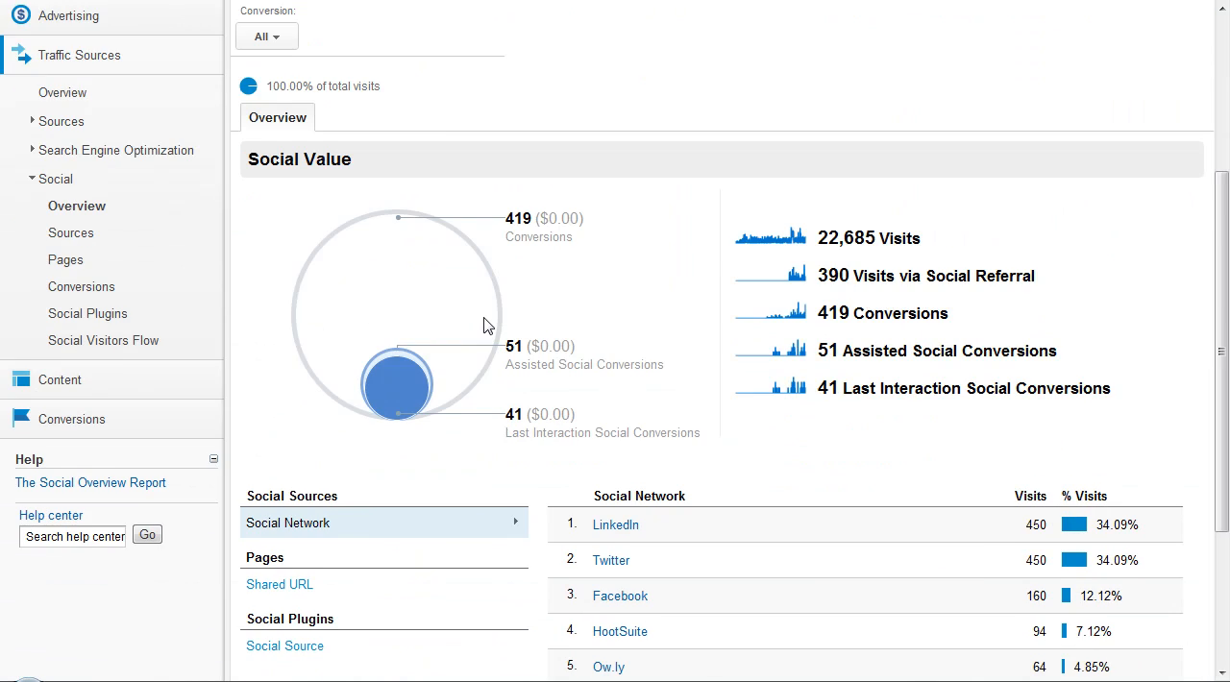
scroll(down, 3)
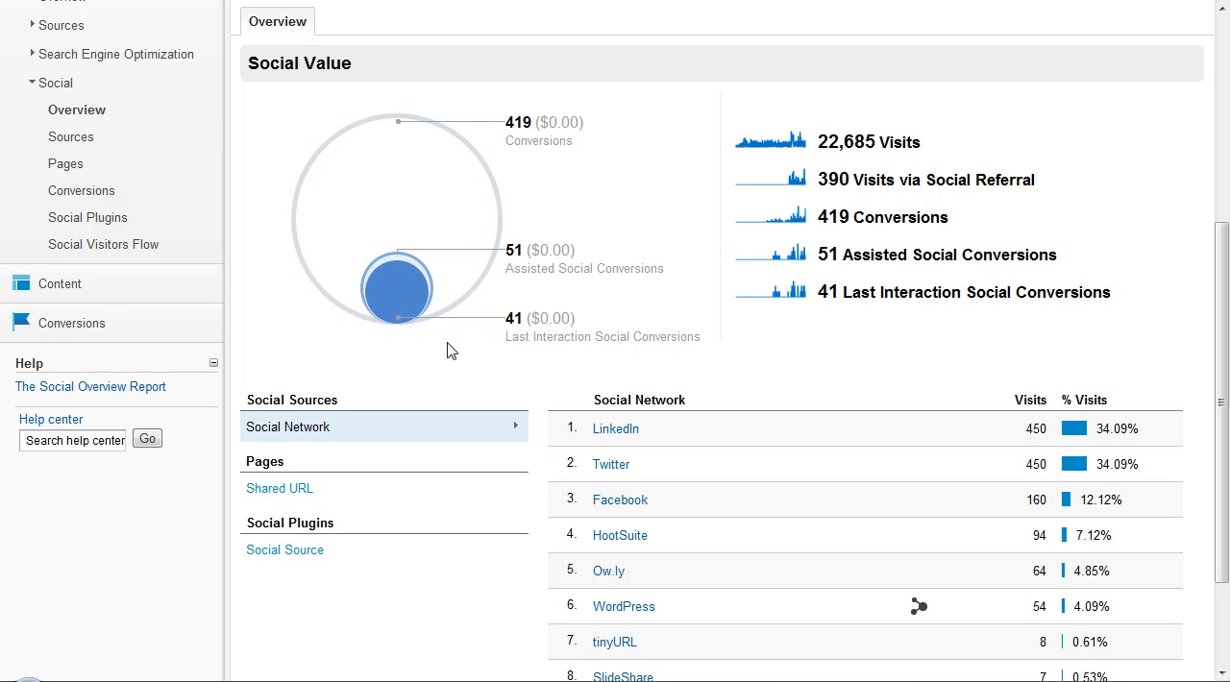
mouse_move(475, 236)
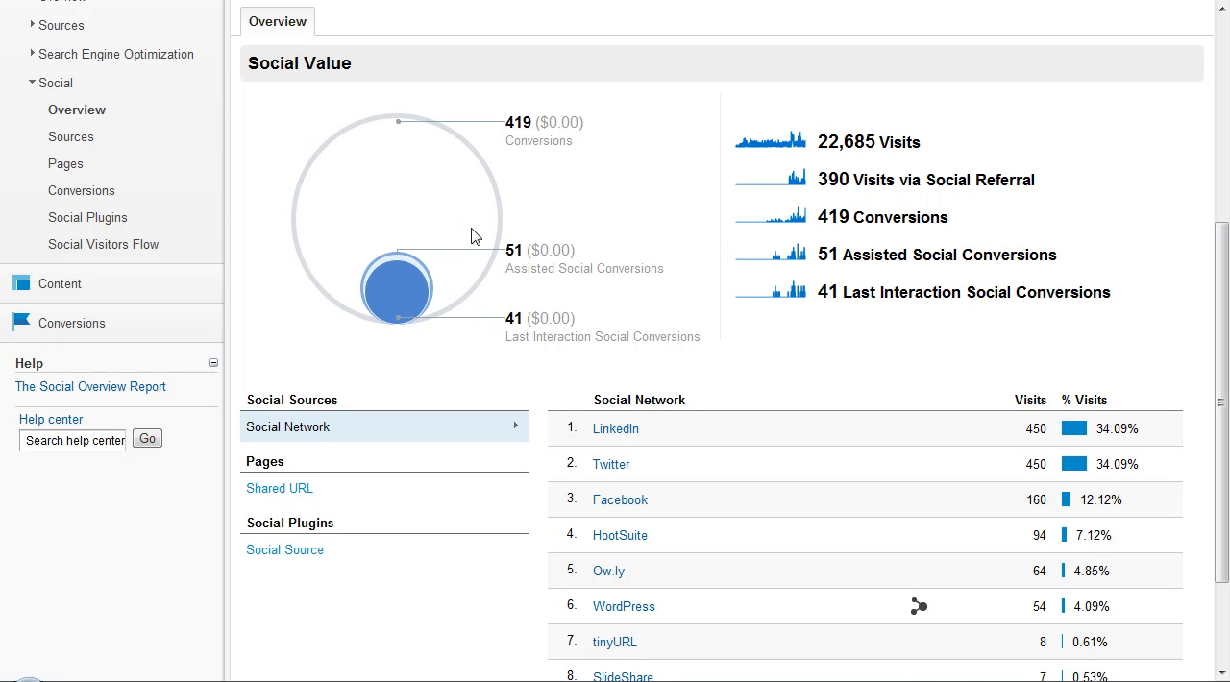
mouse_move(1052, 185)
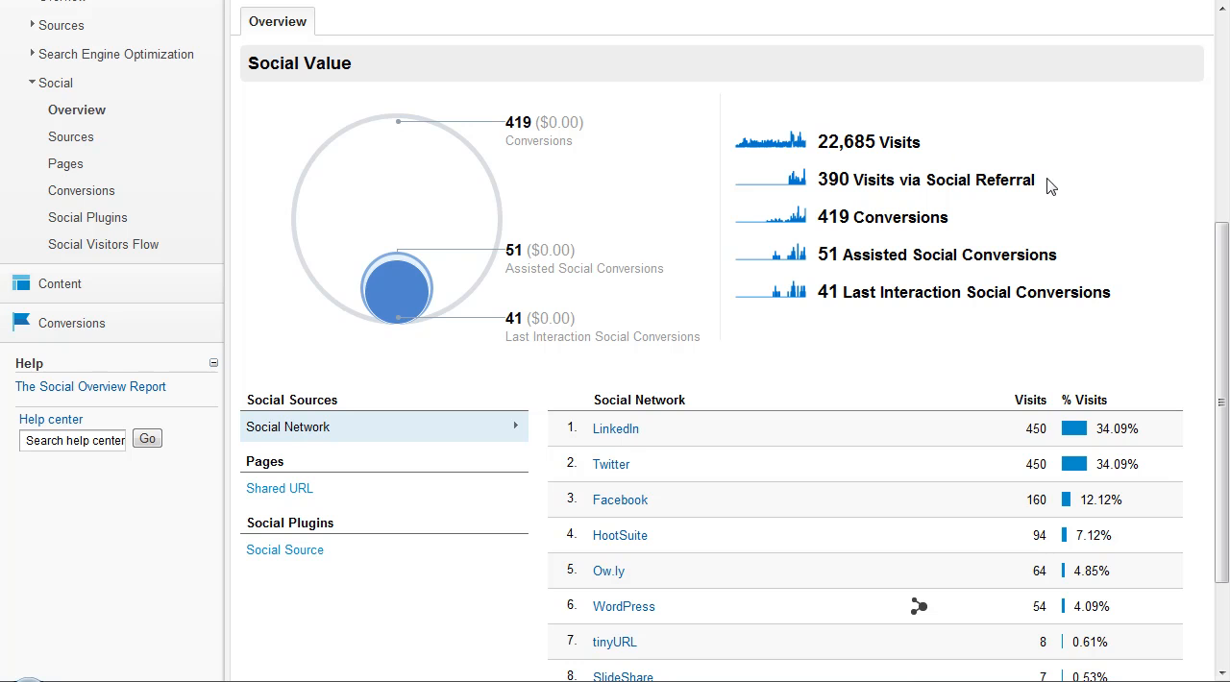
mouse_move(954, 197)
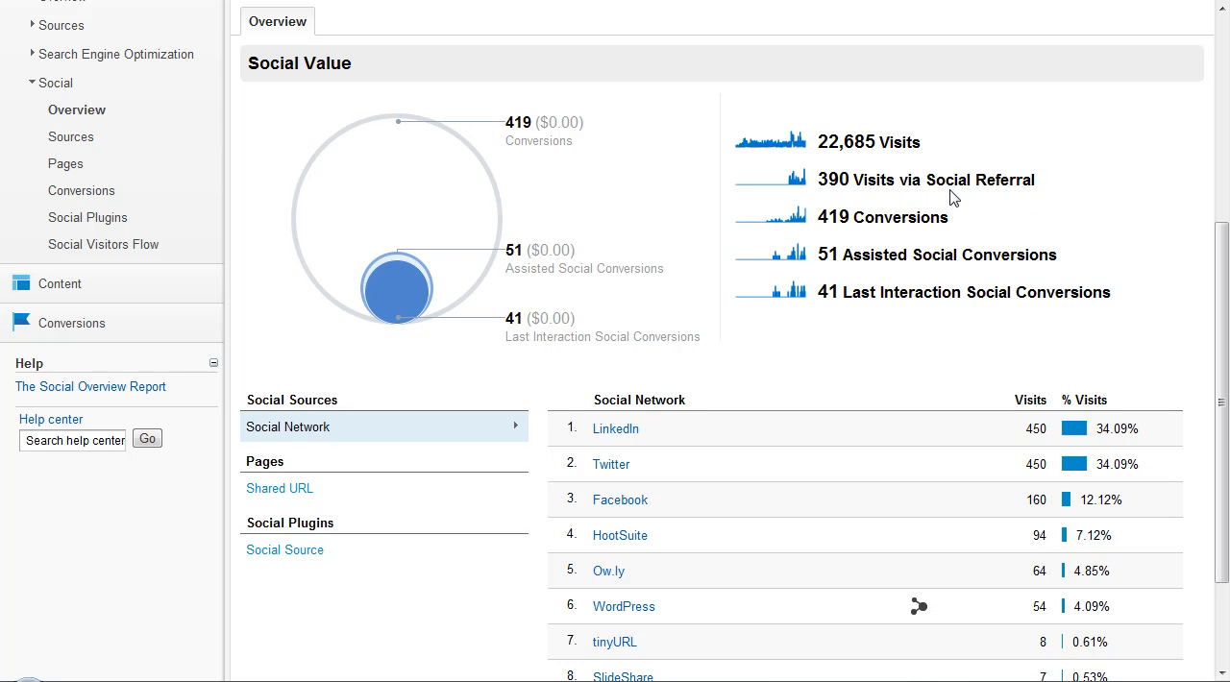
mouse_move(946, 256)
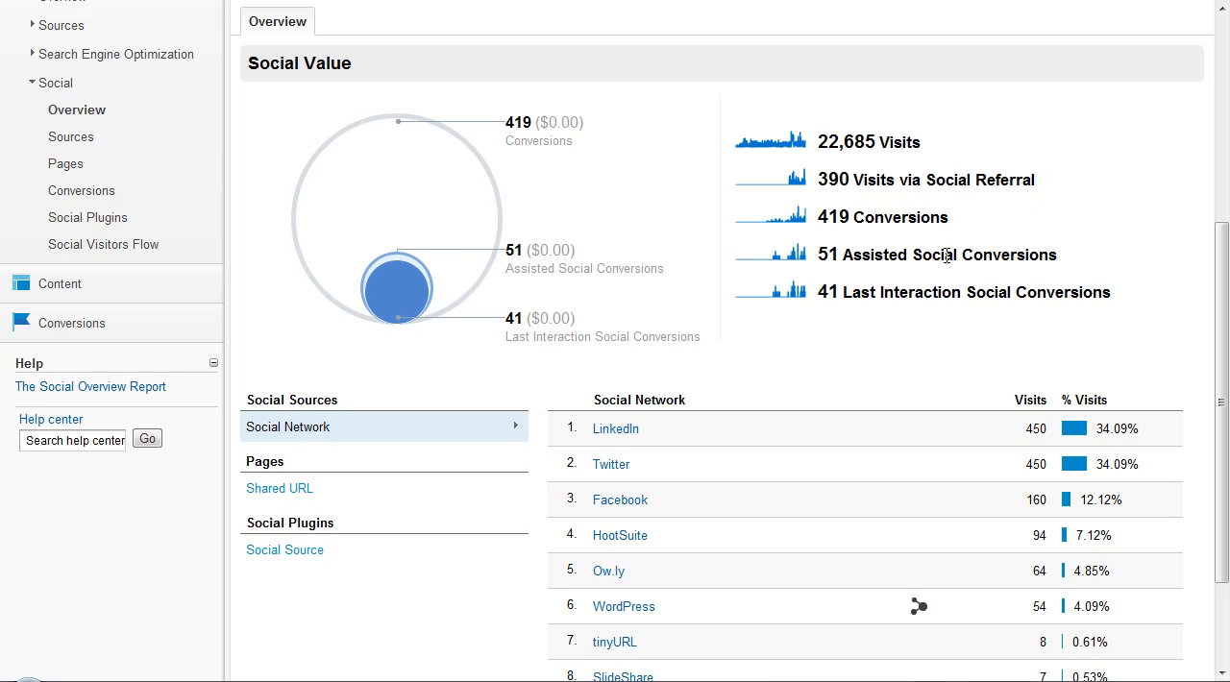
mouse_move(942, 314)
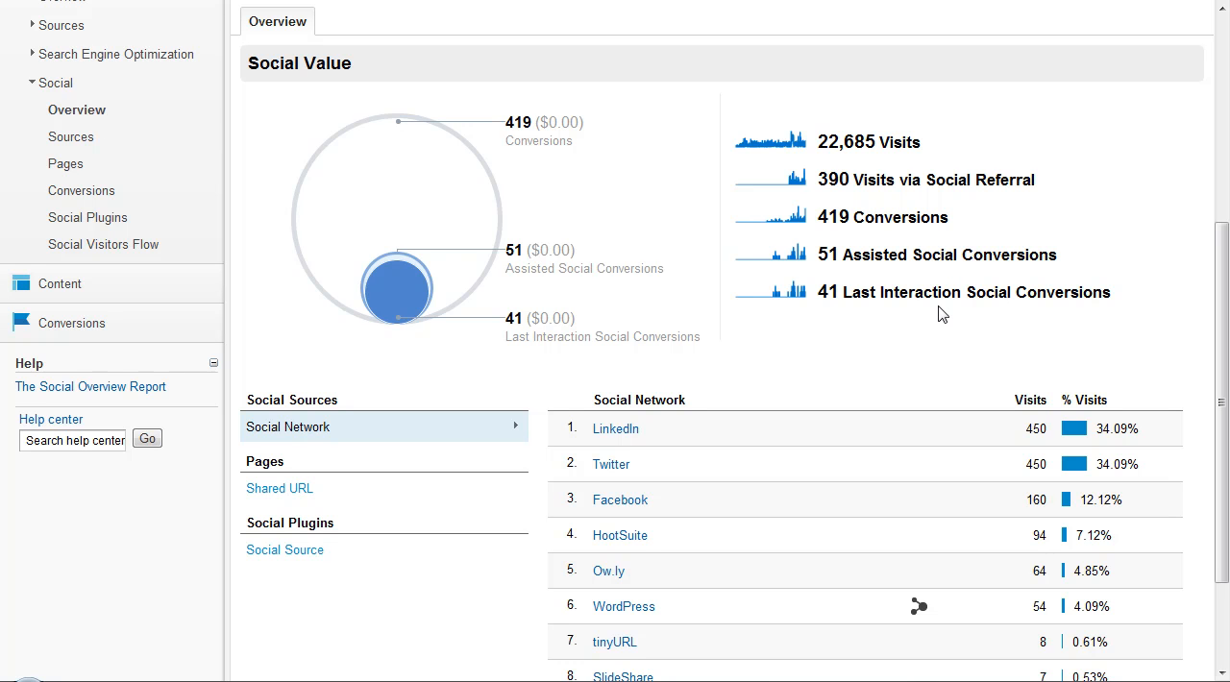
mouse_move(947, 310)
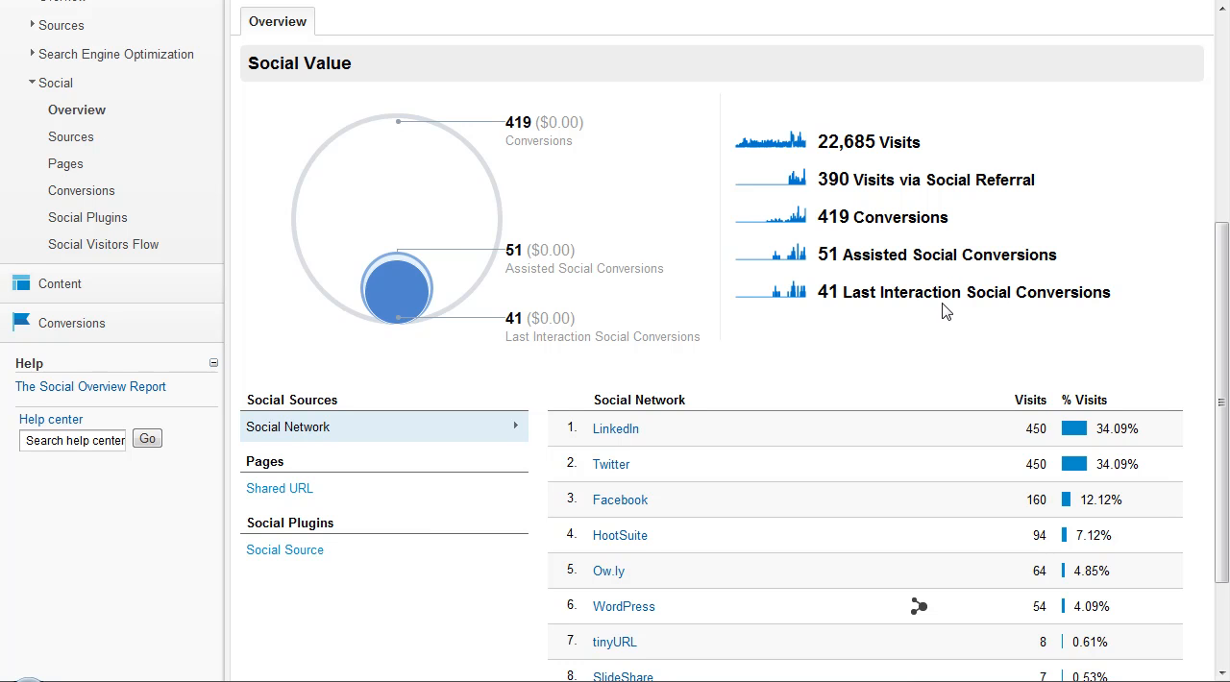
scroll(down, 3)
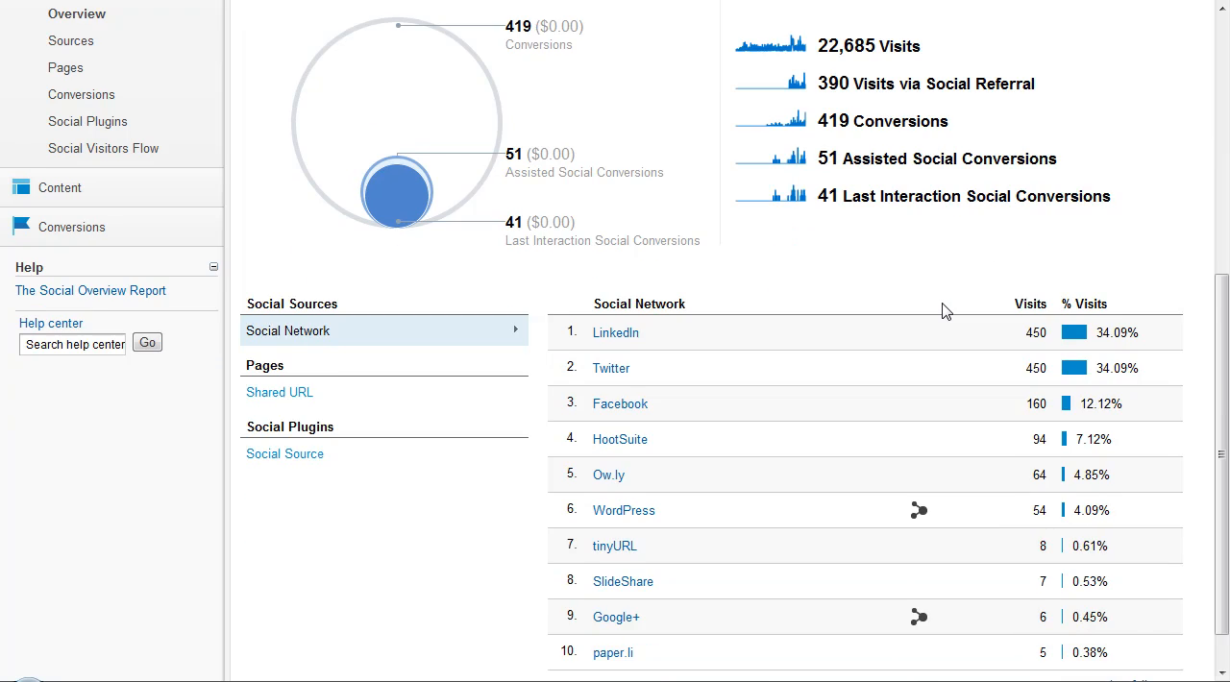
scroll(down, 3)
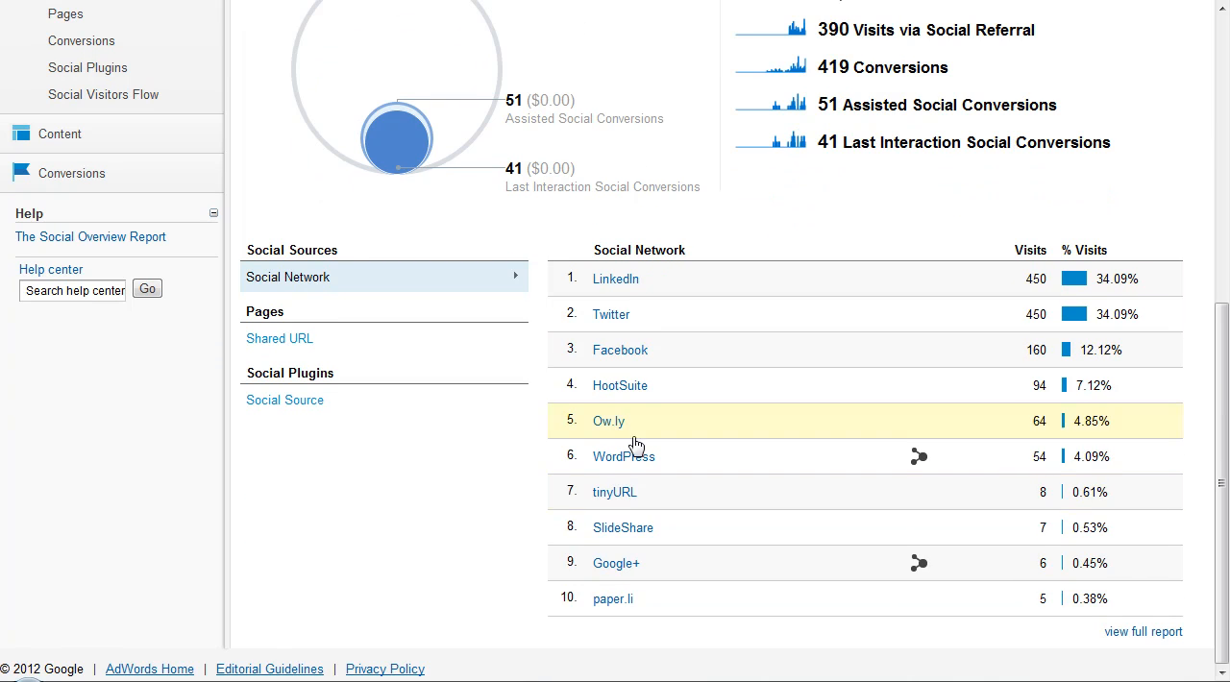
mouse_move(915, 460)
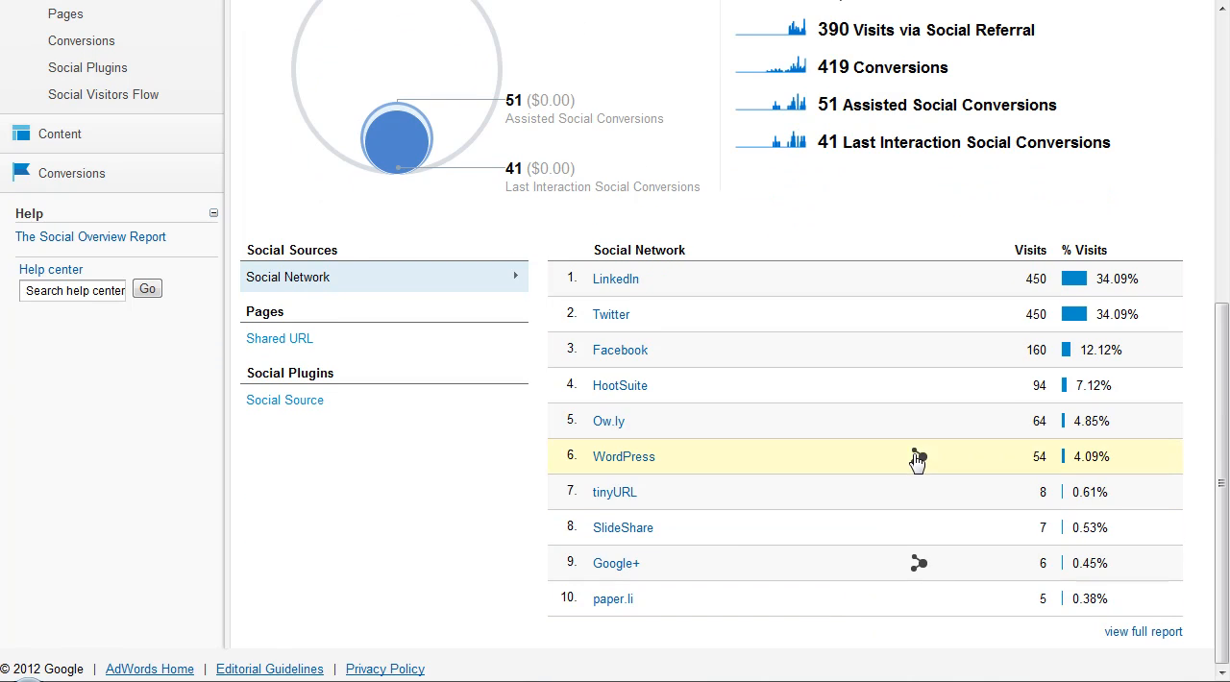
mouse_move(916, 459)
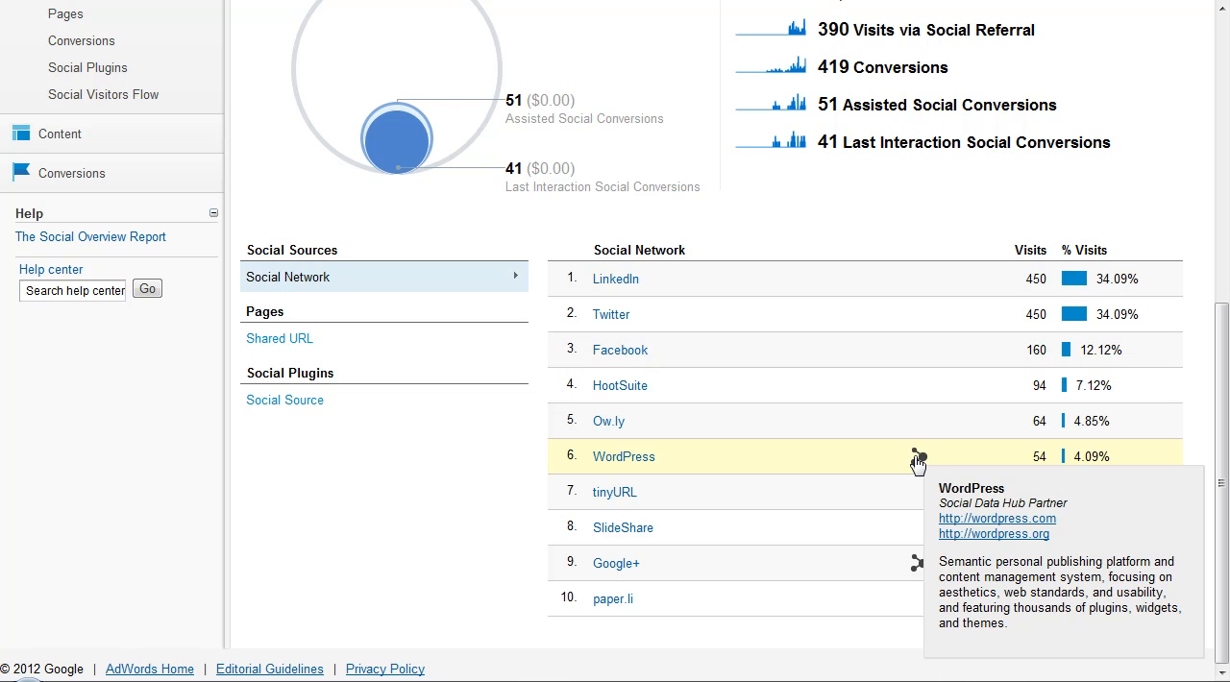
mouse_move(745, 557)
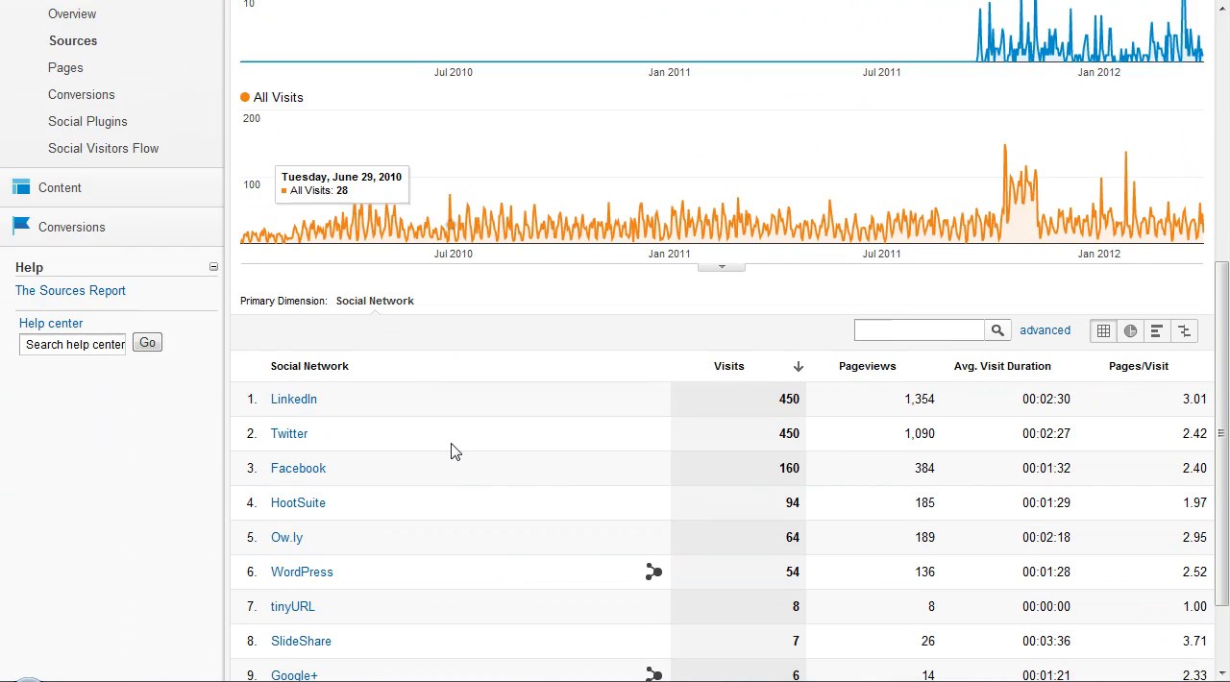
- Expand the Social Sources table to list all 23 social networks, down to TypePad
scroll(down, 3)
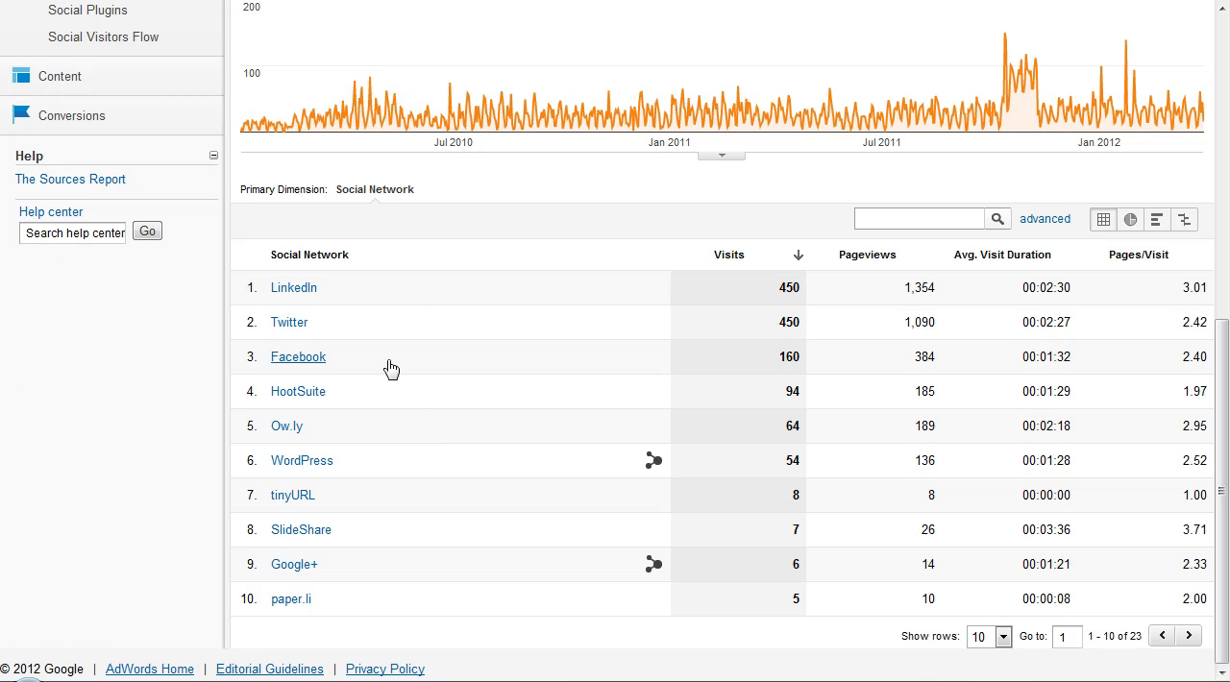
mouse_move(293, 287)
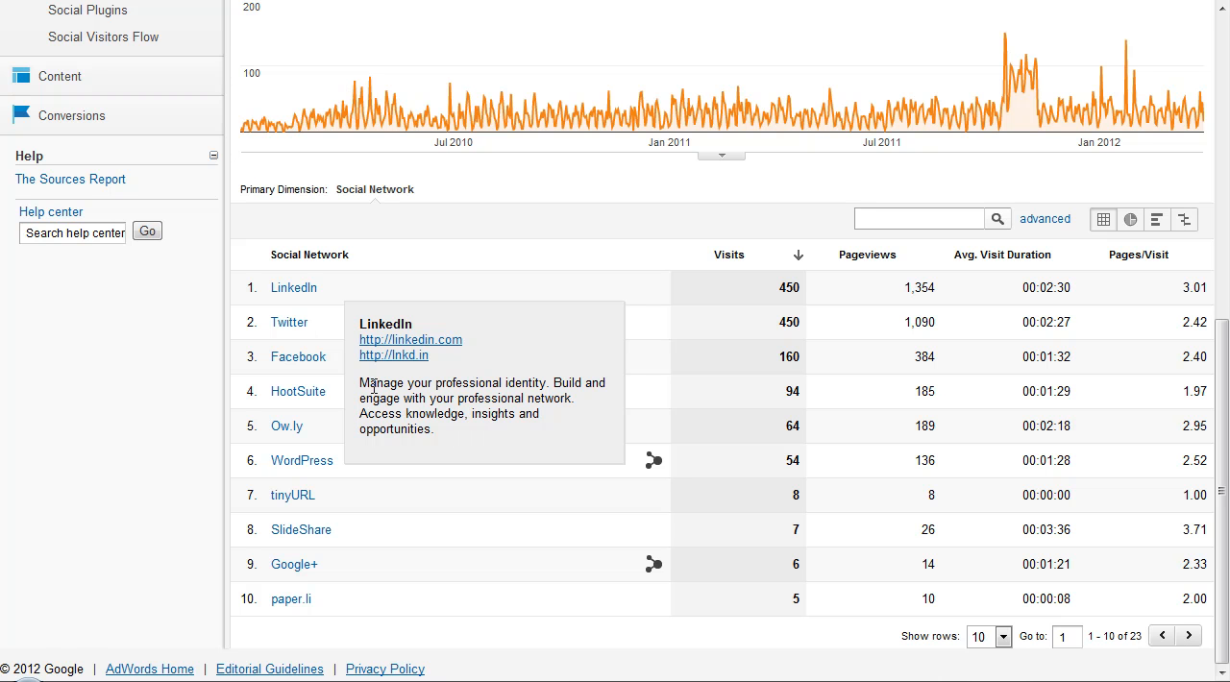
click(997, 636)
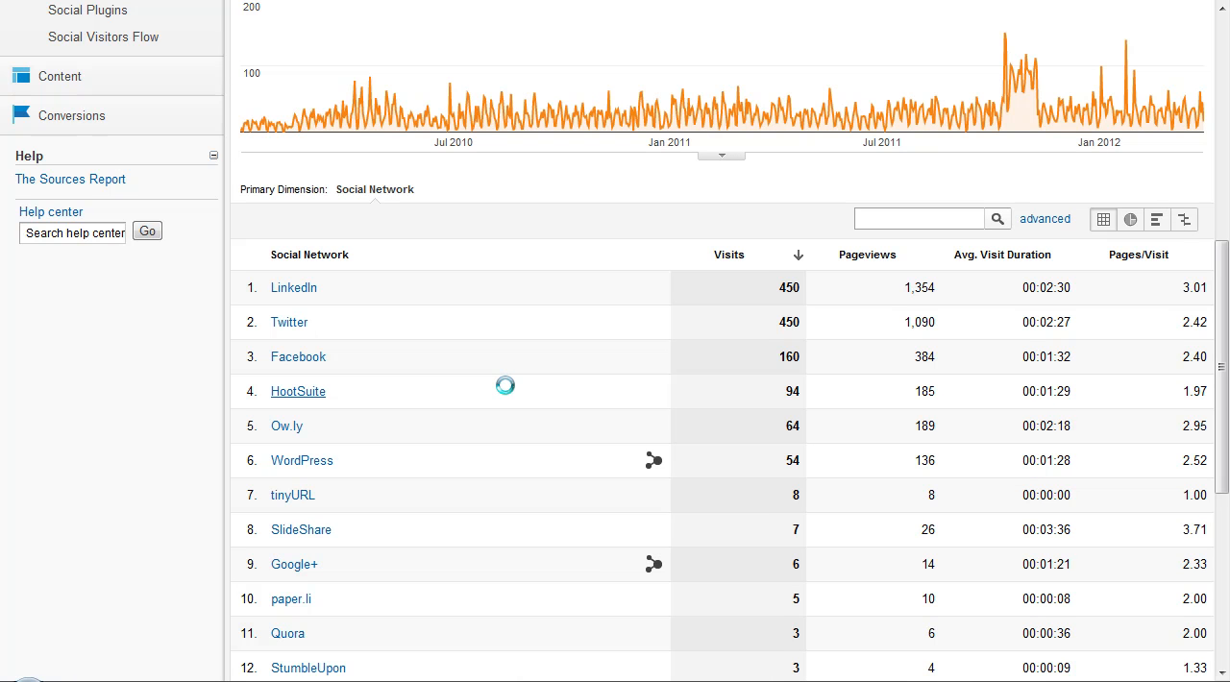
scroll(down, 3)
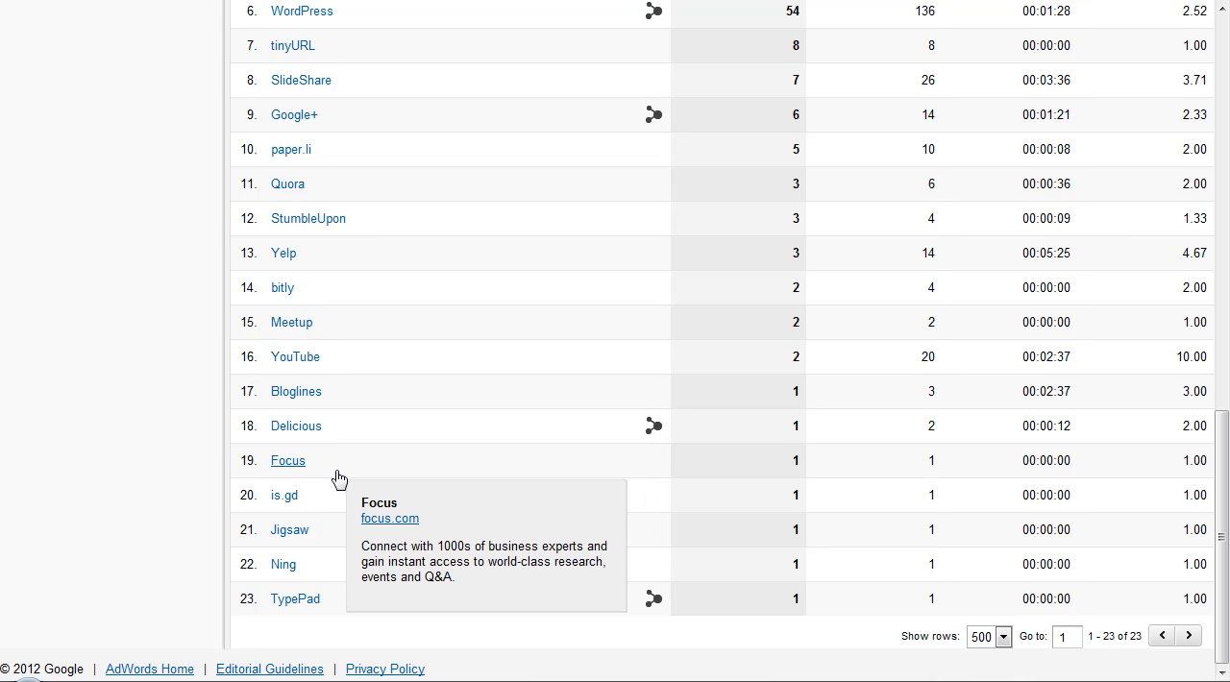
mouse_move(323, 600)
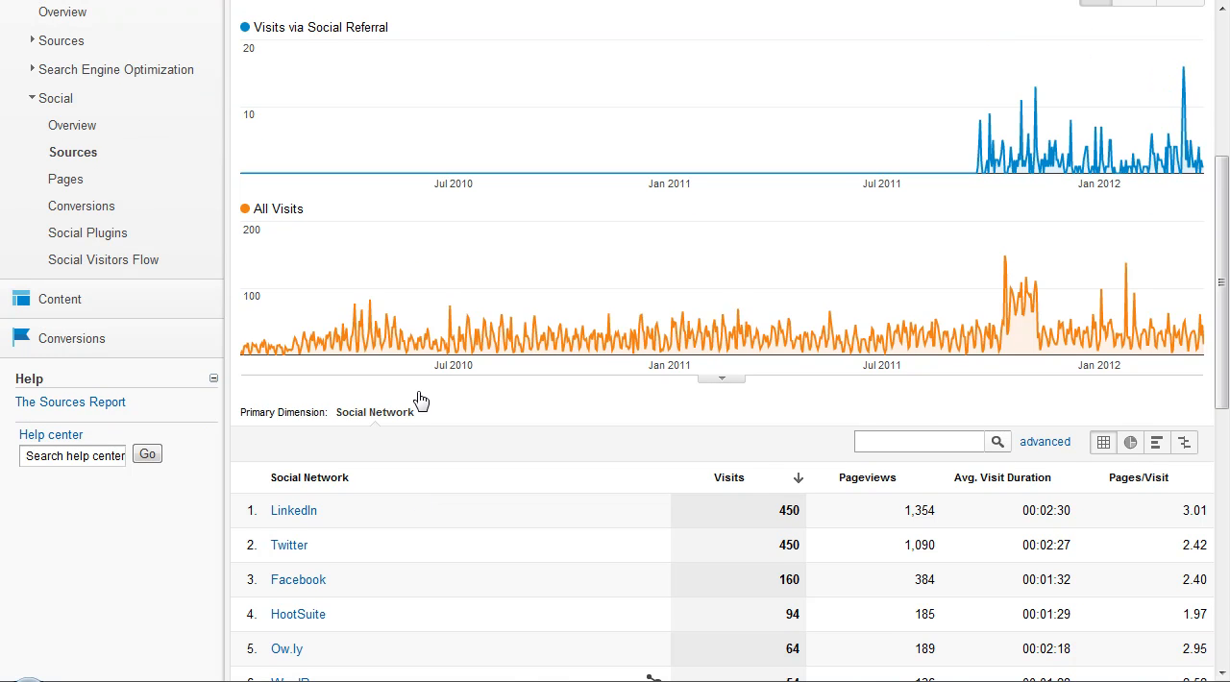
mouse_move(65, 179)
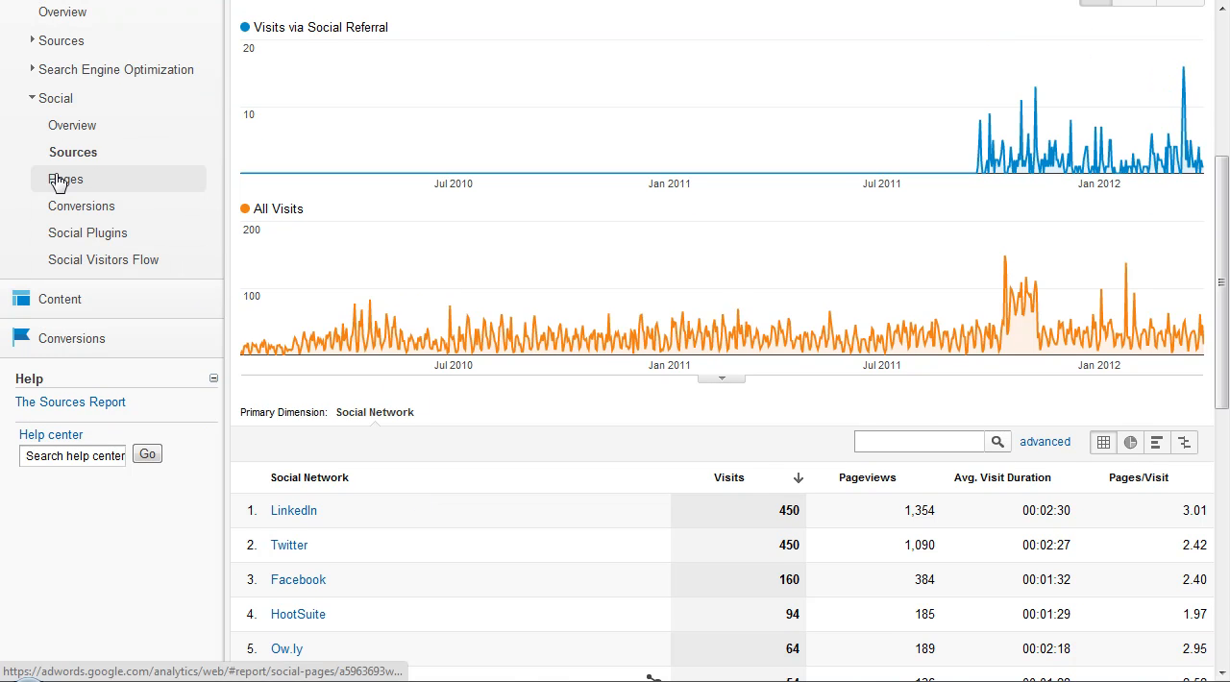
- View the Social Pages report's Shared URL table of Formic Media pages by visits
click(65, 180)
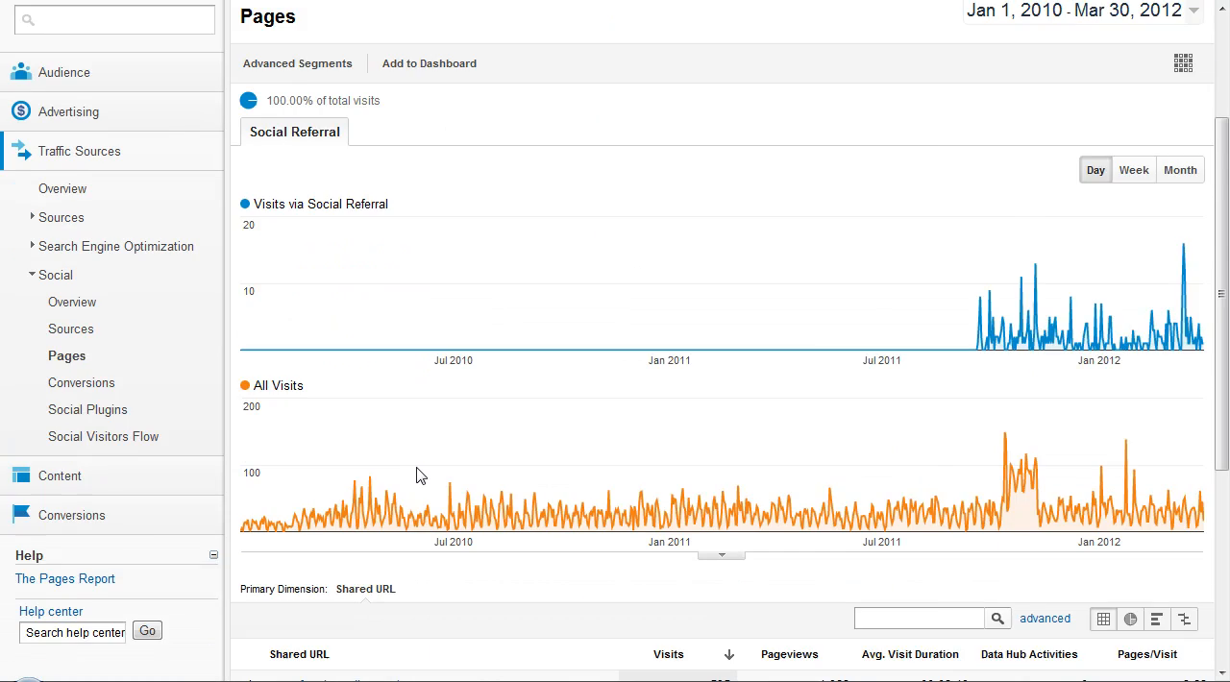
scroll(down, 3)
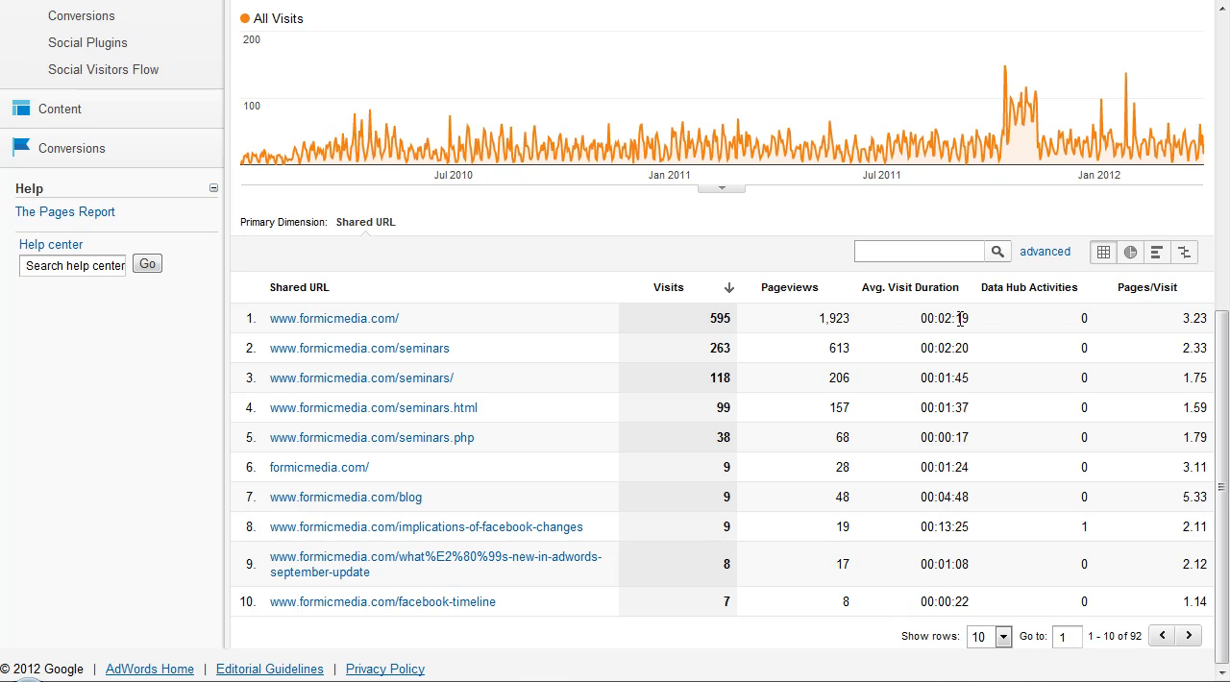
mouse_move(1068, 321)
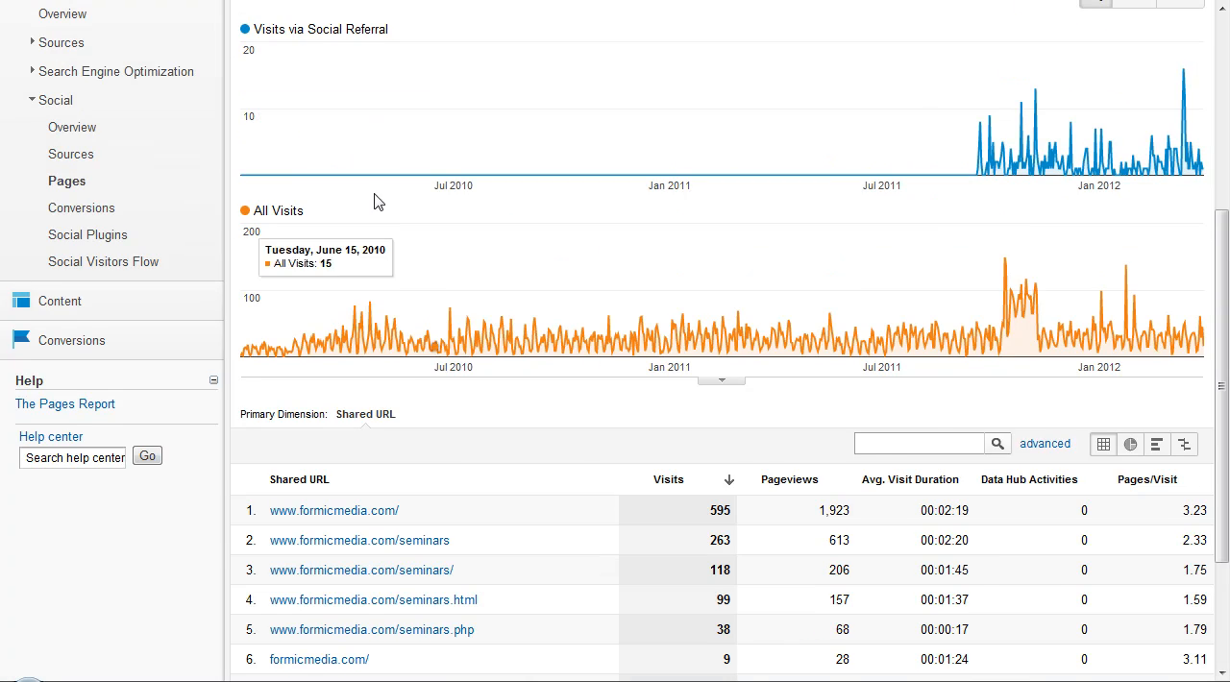
- Filter Social Conversions to Goal 3: Seminar Sign-up and review its source table
click(84, 574)
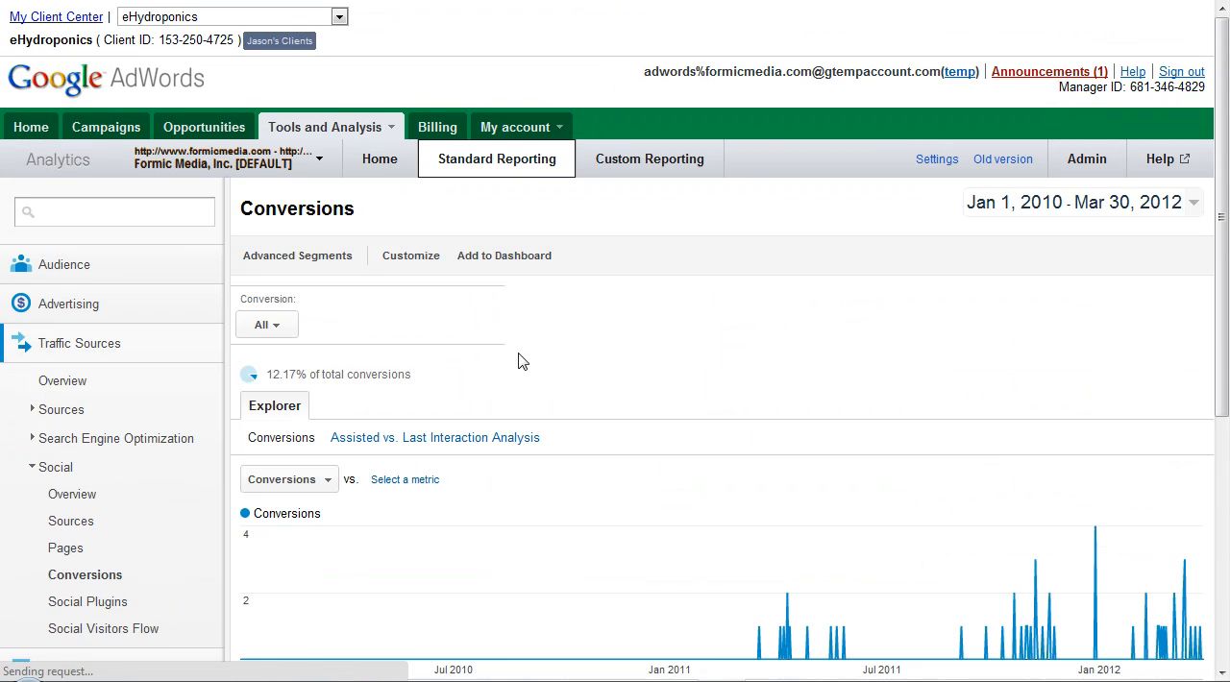
scroll(down, 3)
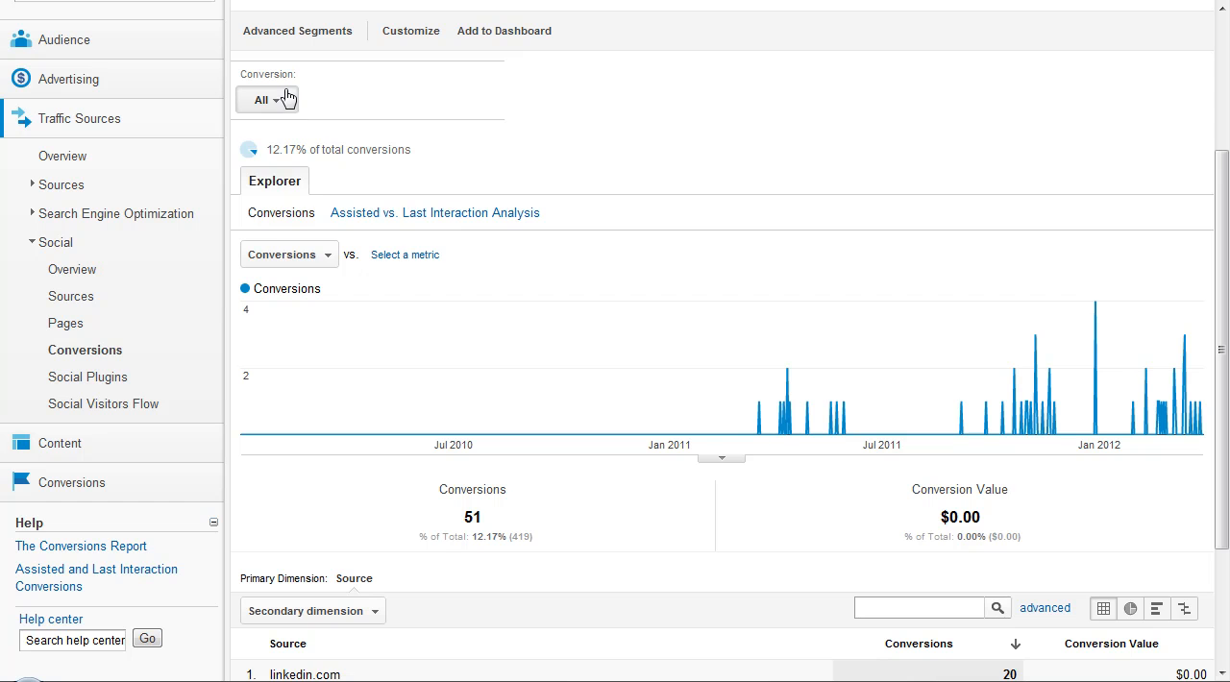
click(266, 99)
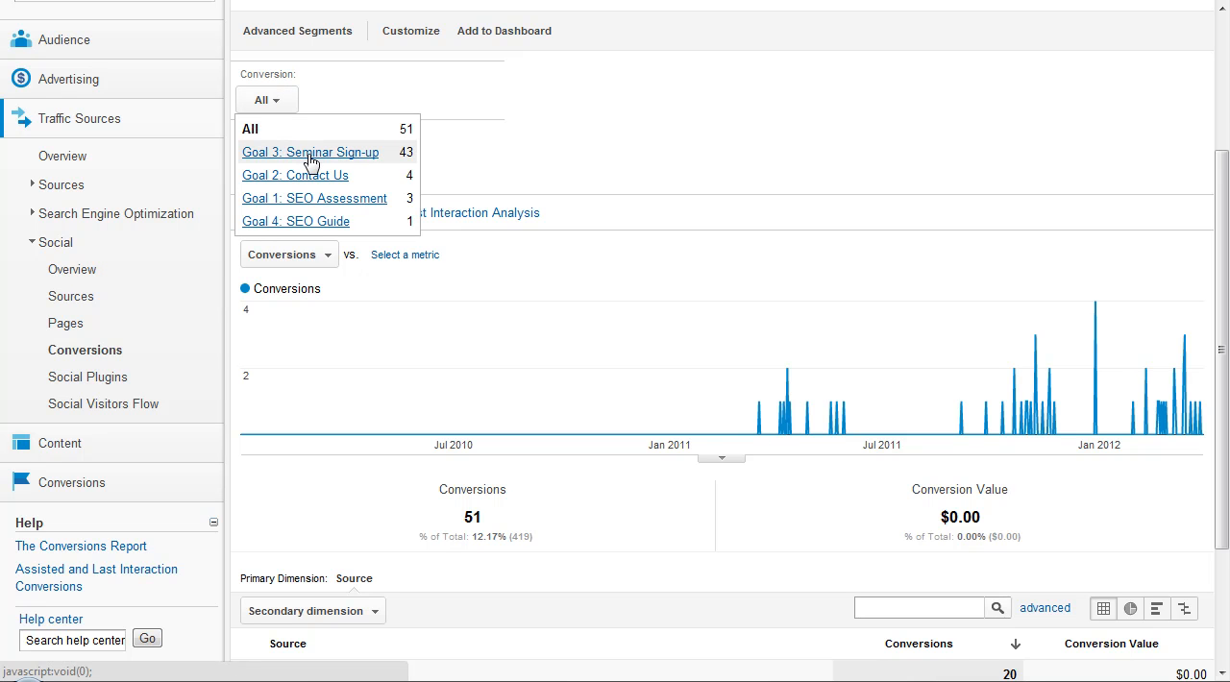
mouse_move(373, 210)
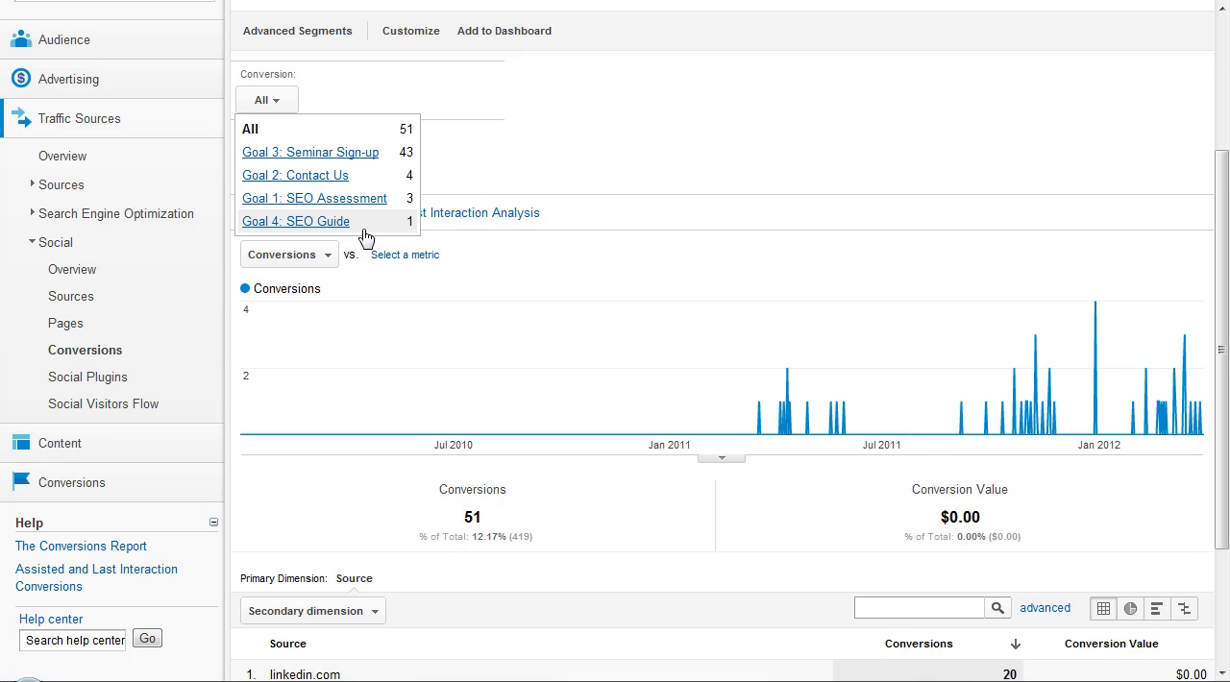
mouse_move(597, 157)
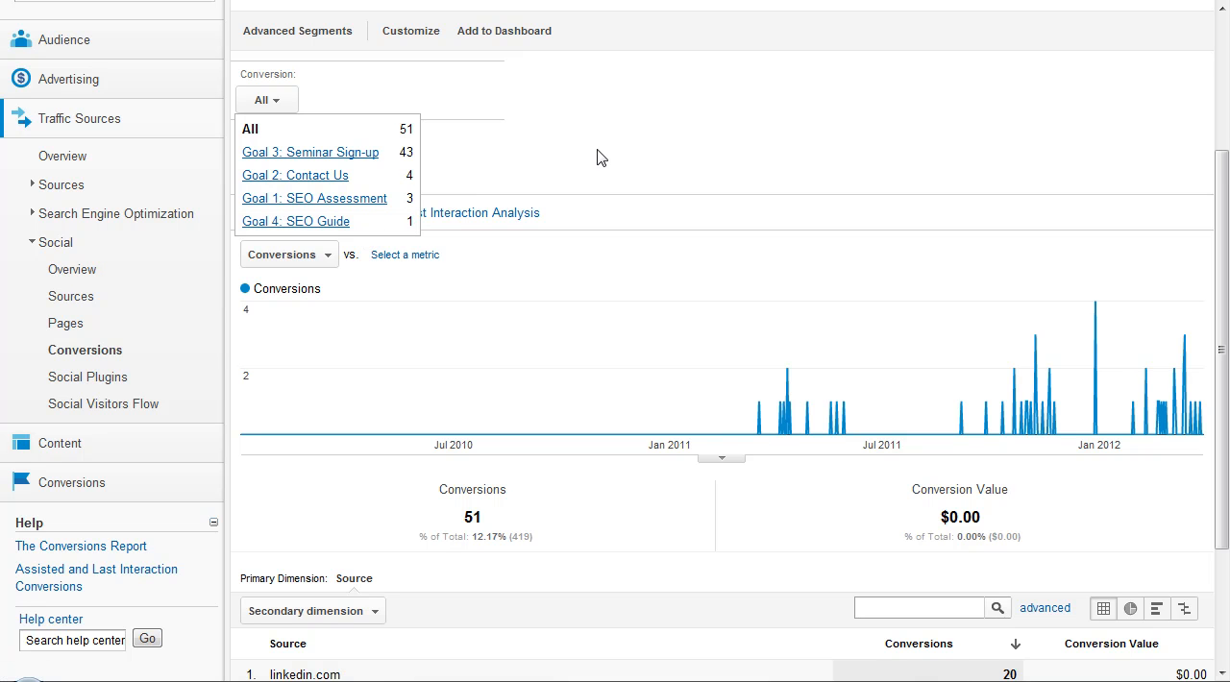
click(309, 152)
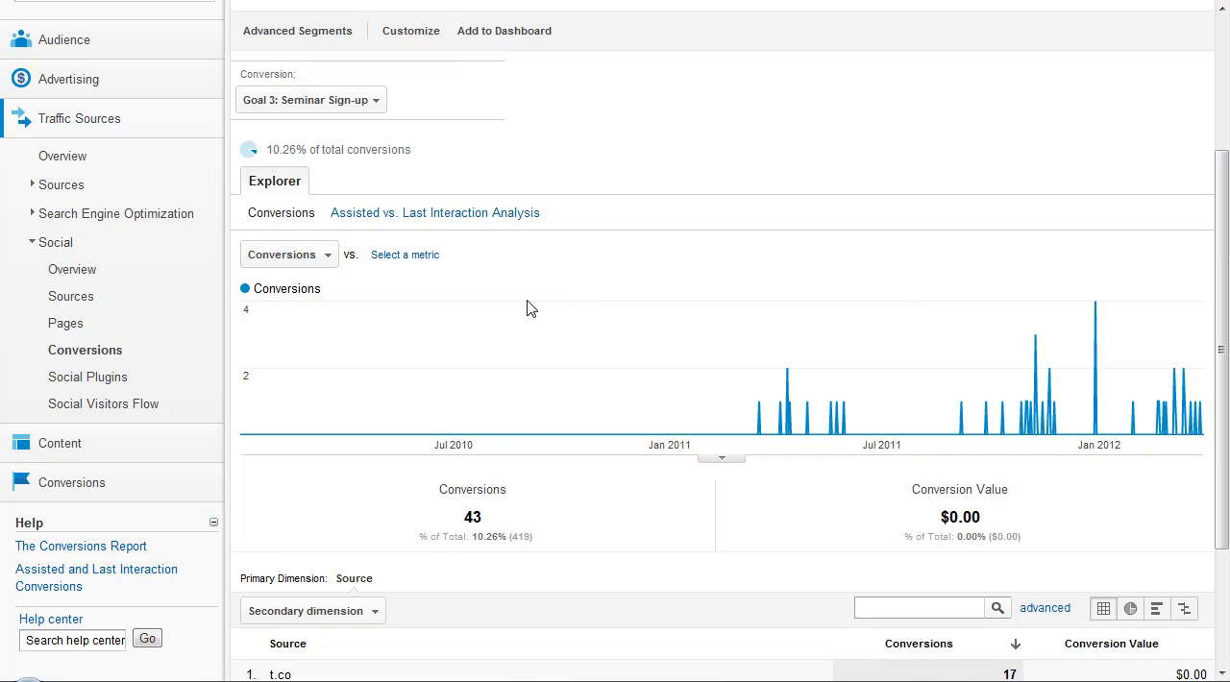
scroll(down, 3)
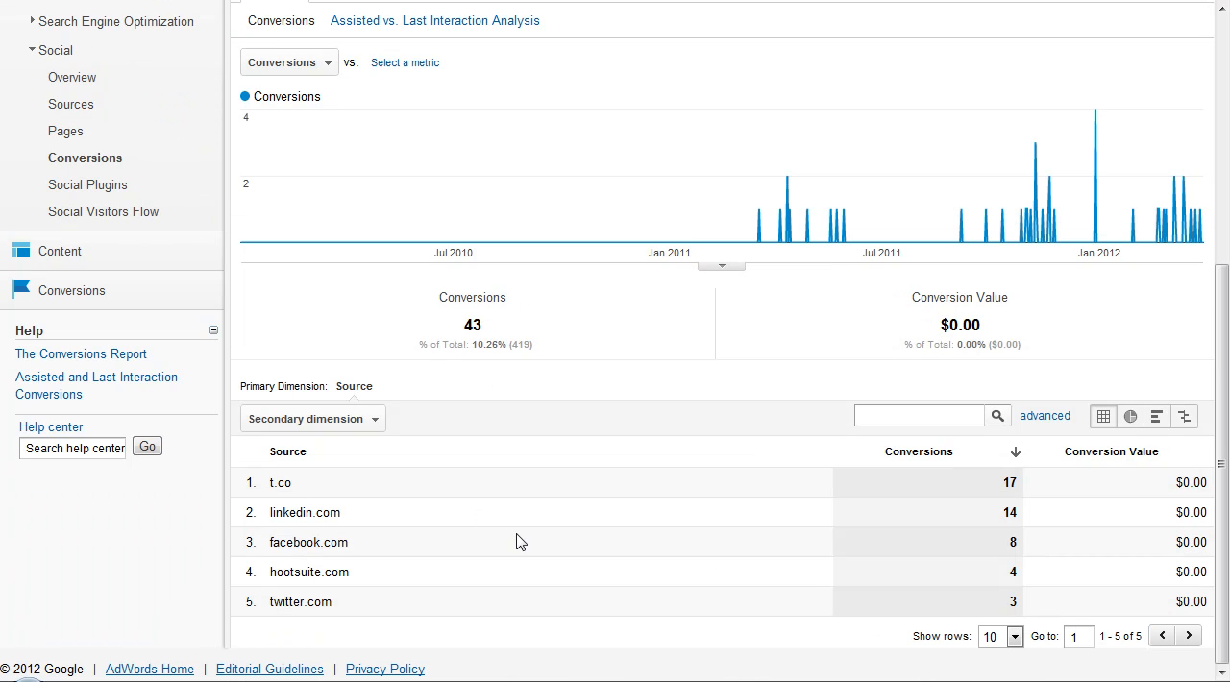
mouse_move(296, 492)
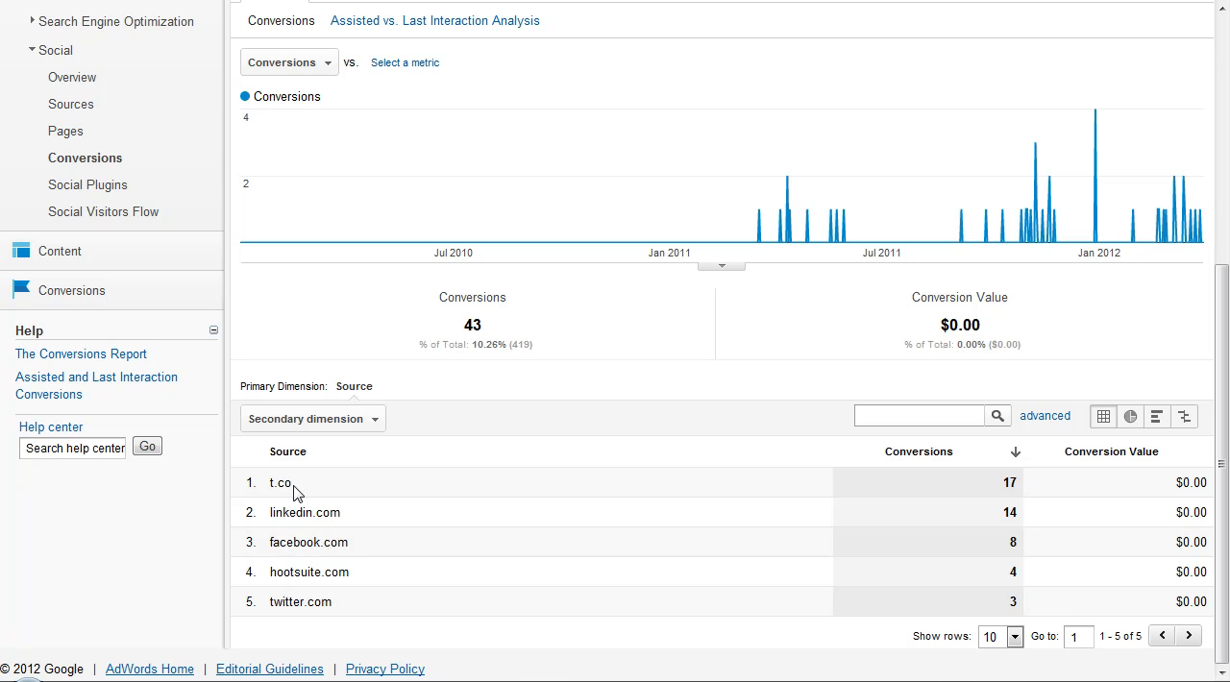
mouse_move(297, 514)
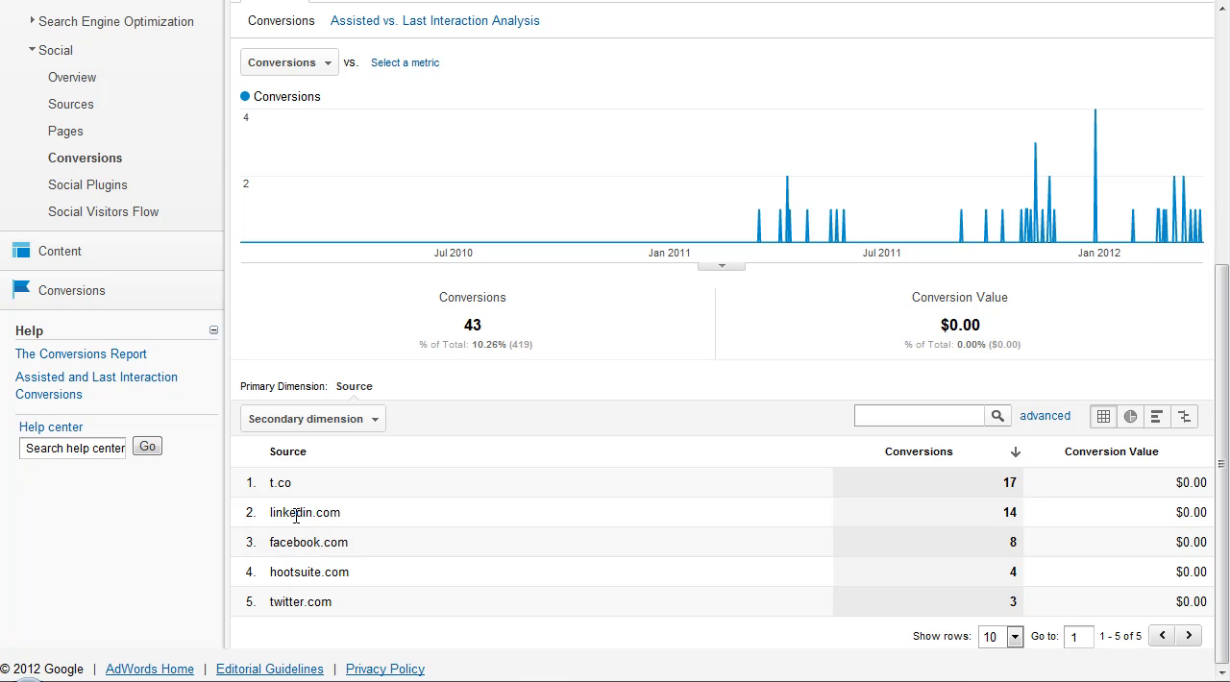
mouse_move(87, 184)
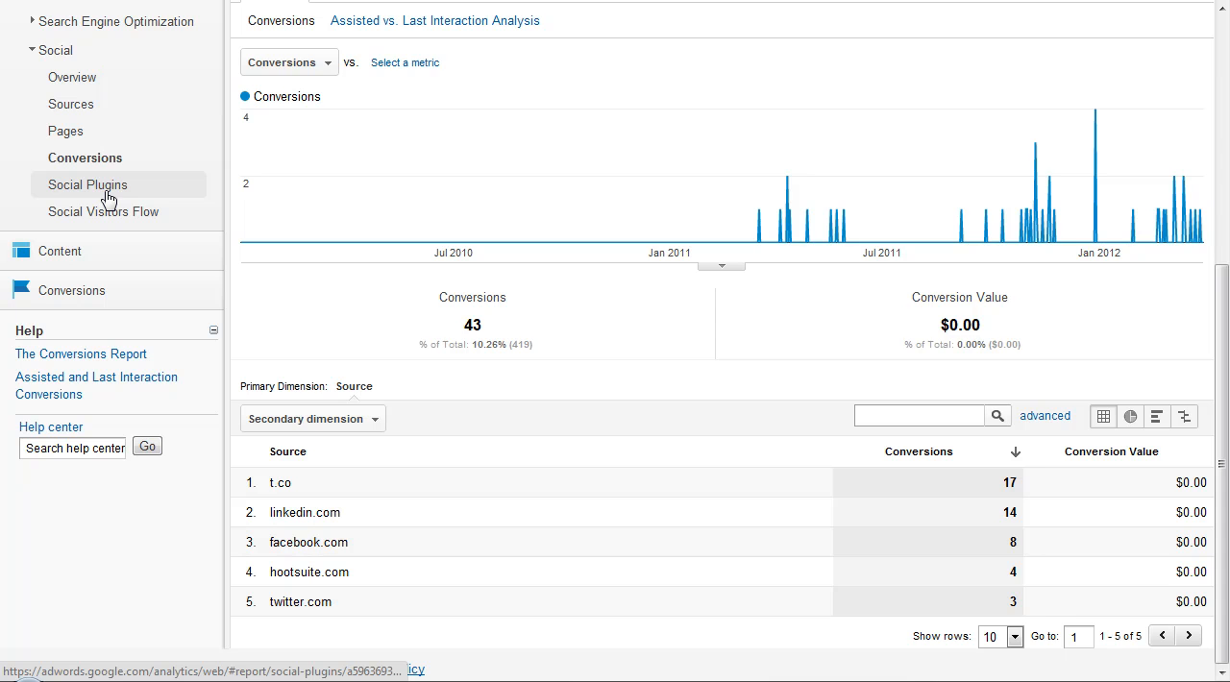
- Go from Social Plugins to the Social Visitors Flow diagram and scroll through it
click(86, 184)
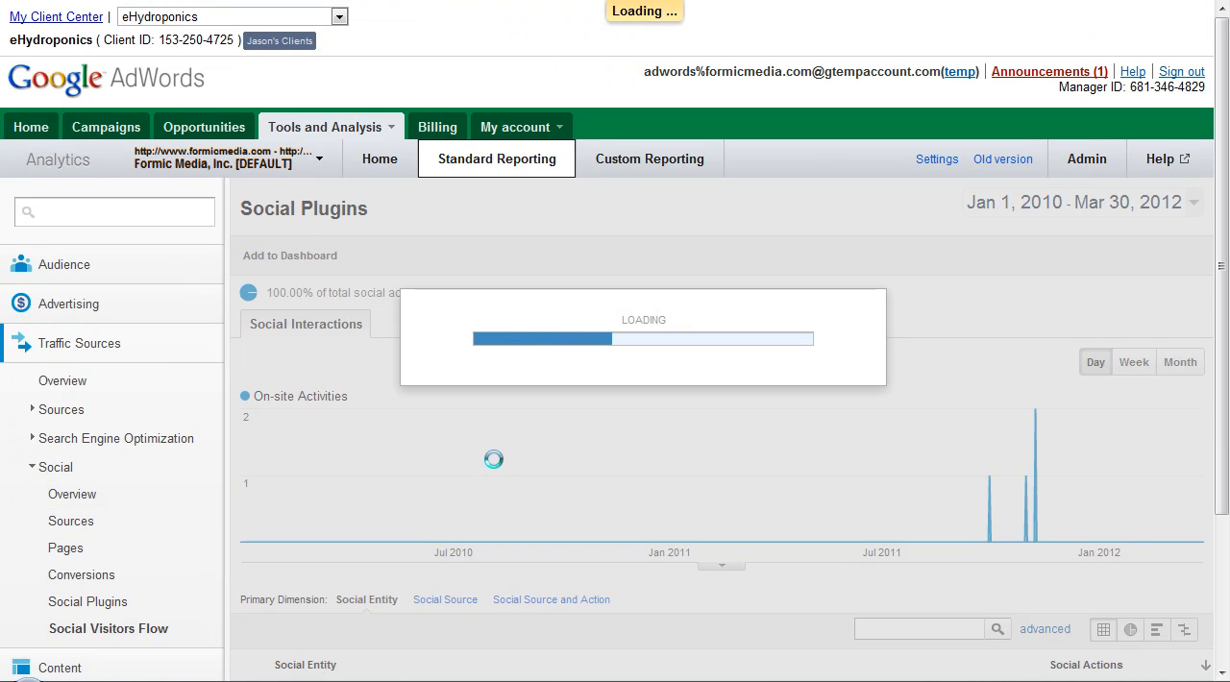
click(106, 629)
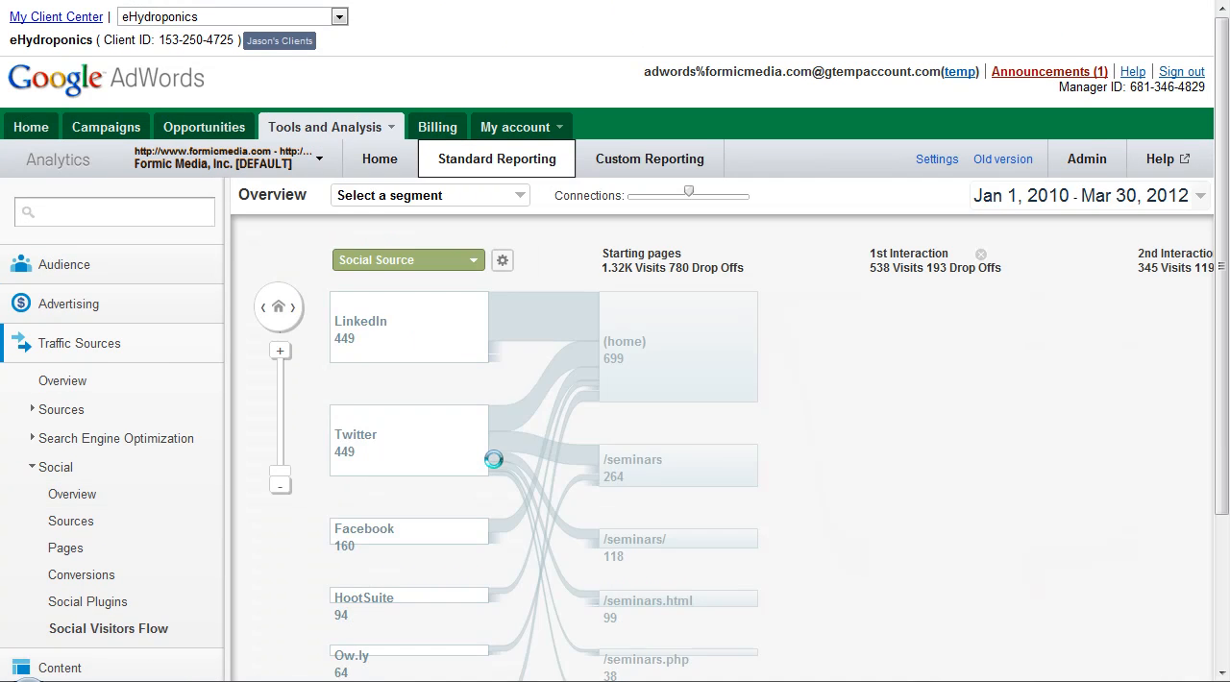
scroll(down, 3)
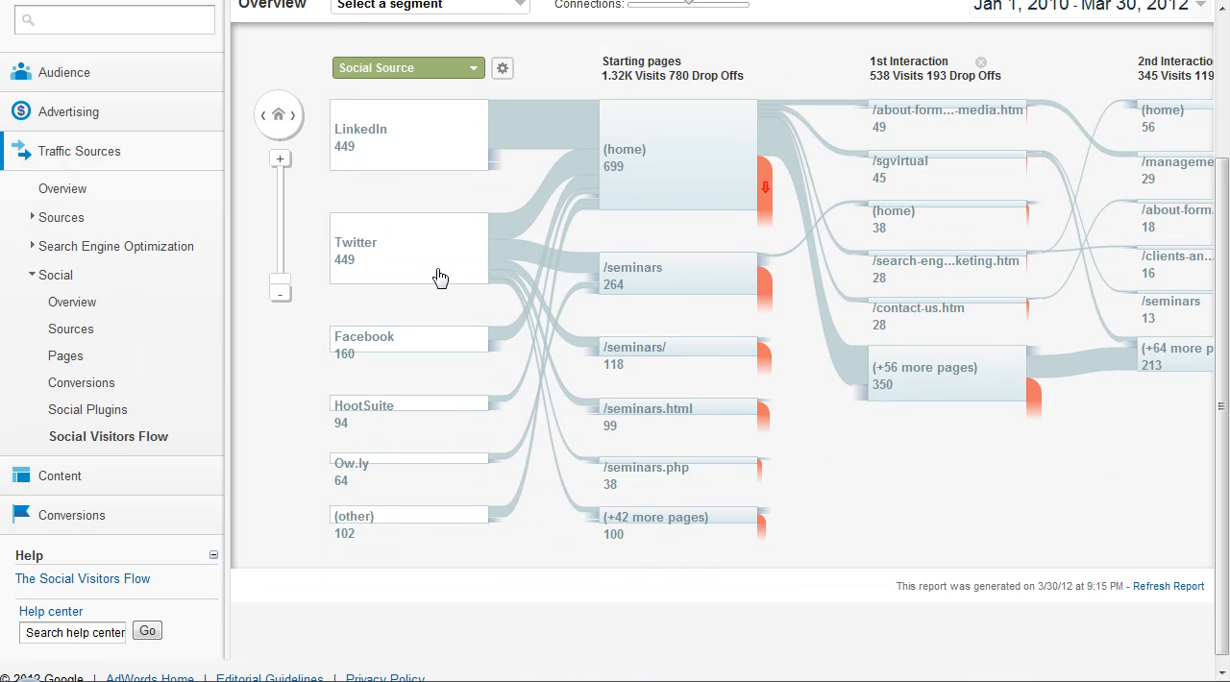
mouse_move(389, 134)
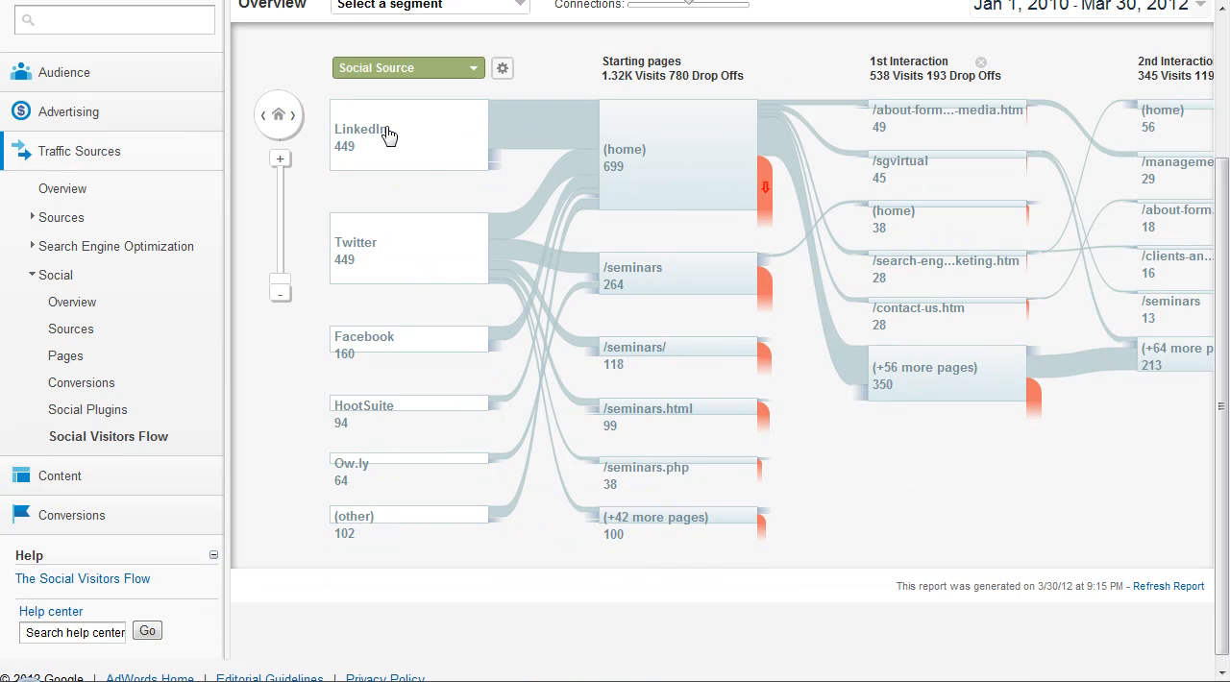
mouse_move(764, 418)
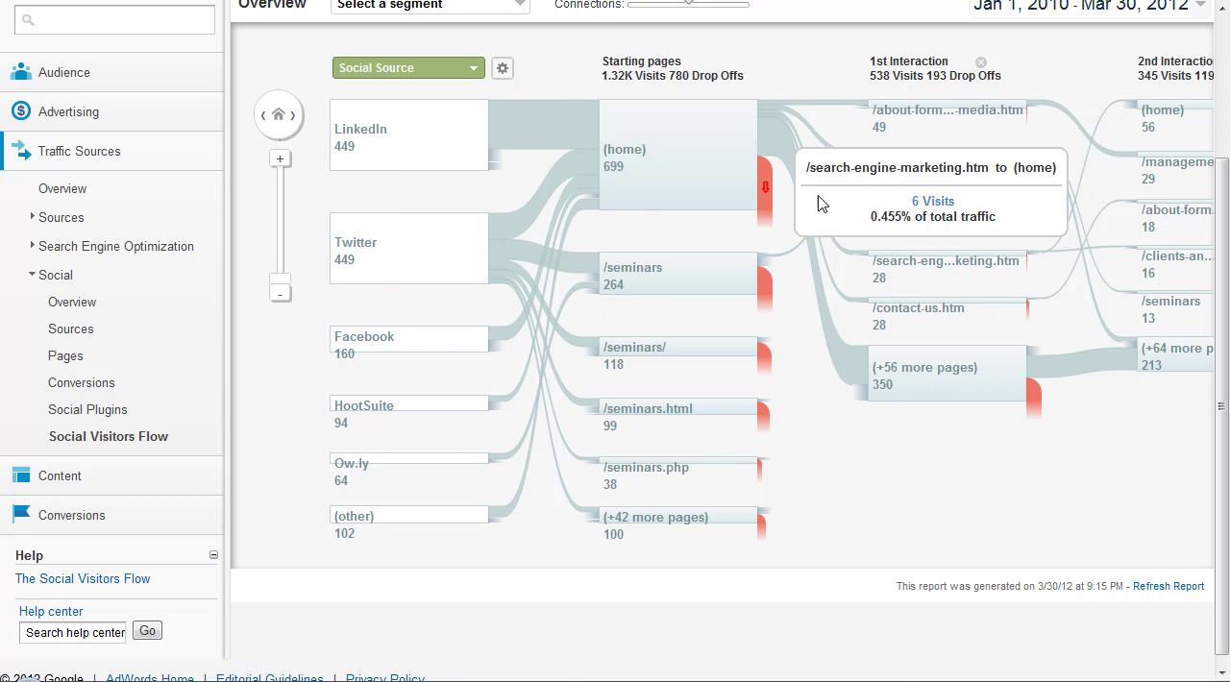
mouse_move(569, 499)
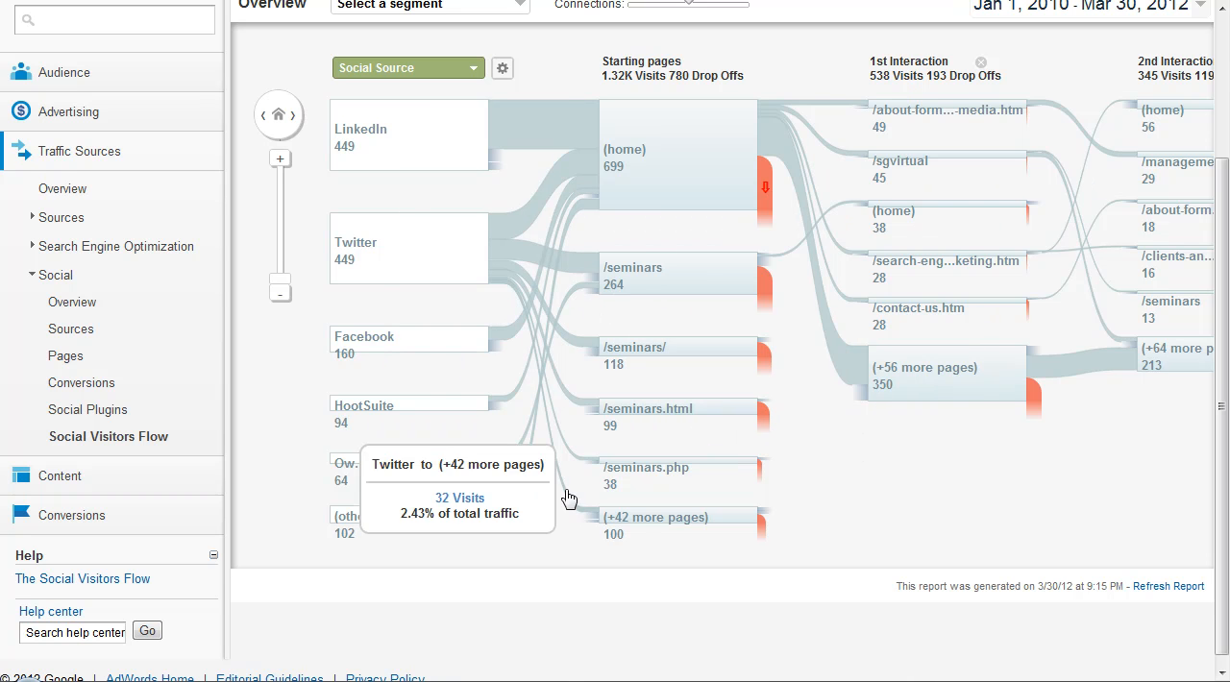
mouse_move(551, 530)
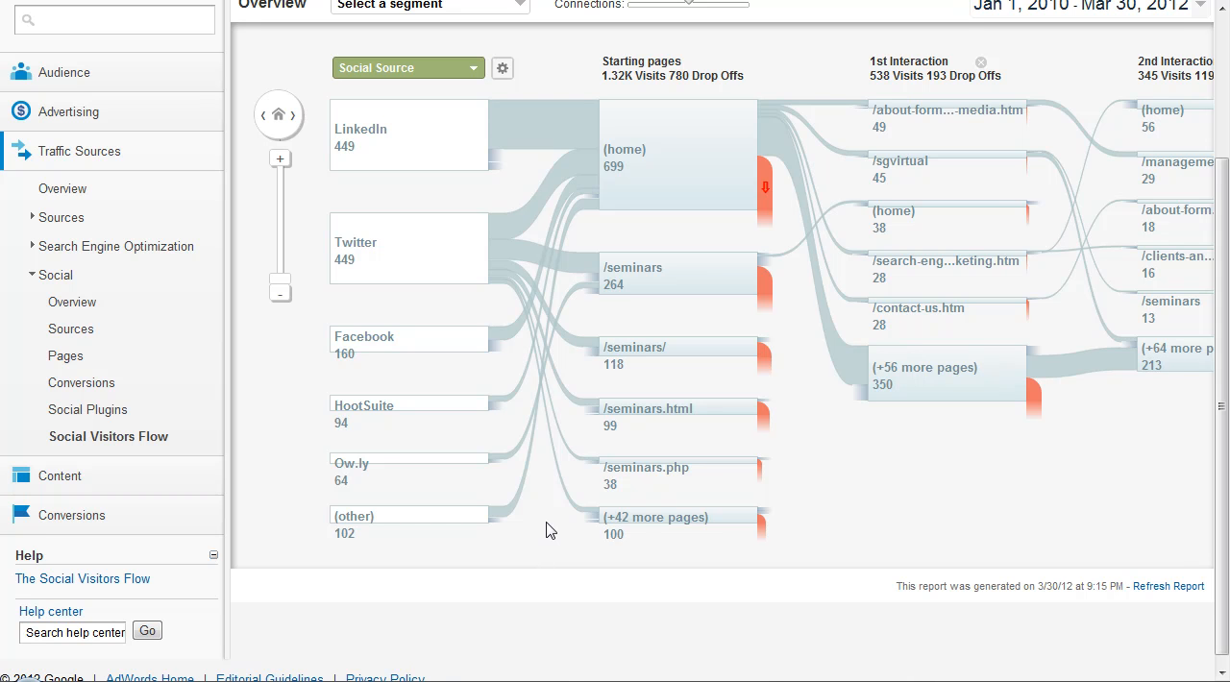